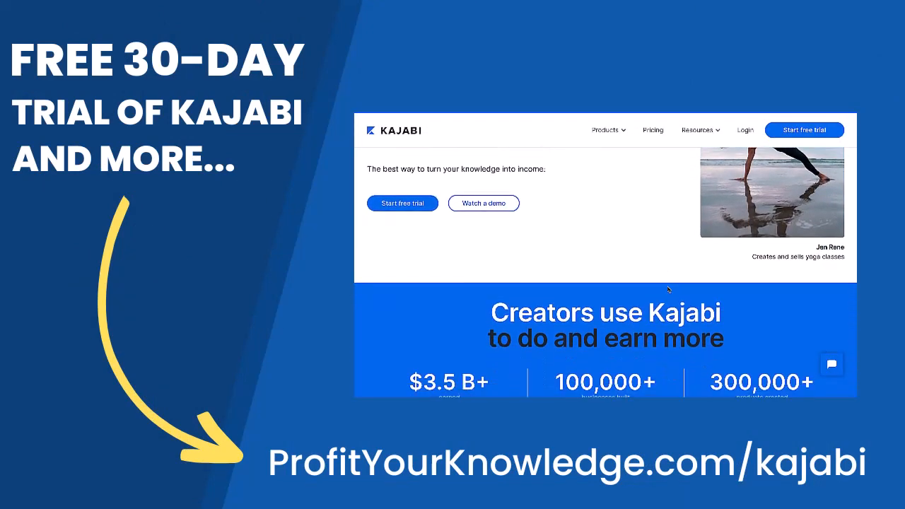
- Browse the email campaigns list, filtering to sequences only and back to all campaigns
scroll(down, 3)
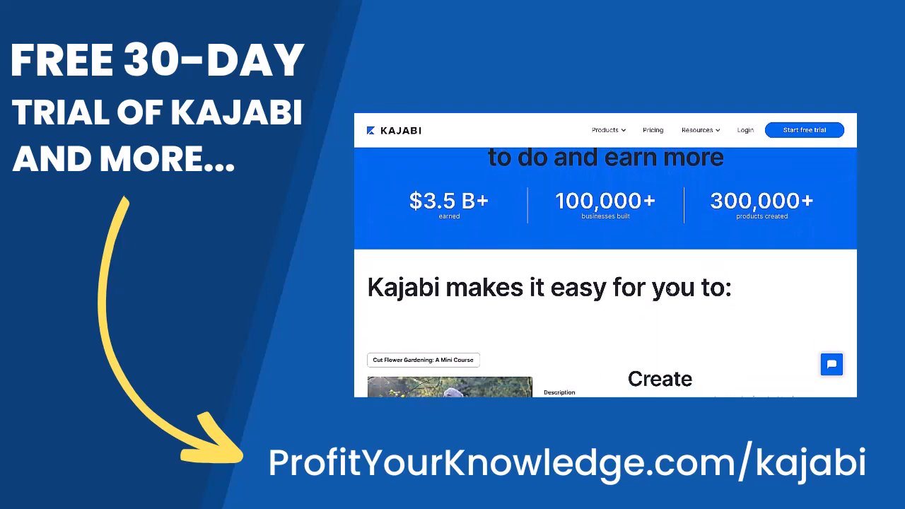
scroll(down, 3)
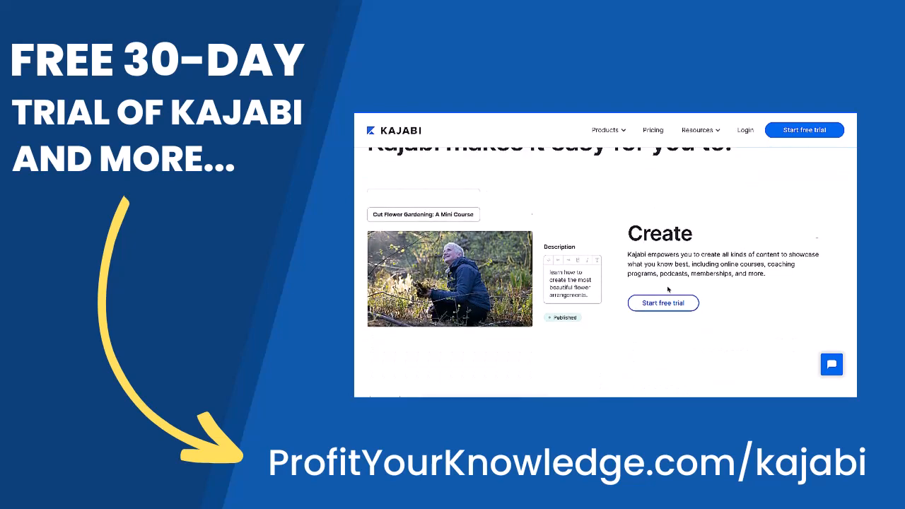
scroll(down, 3)
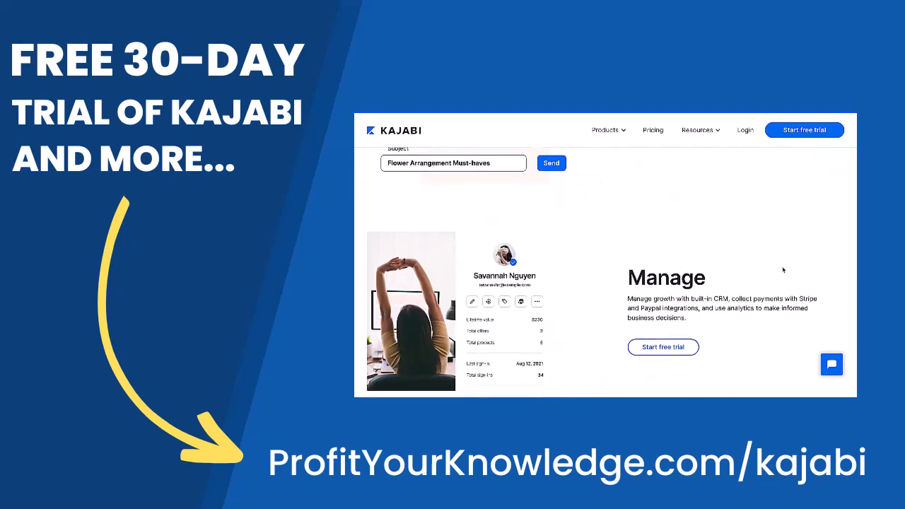
scroll(down, 3)
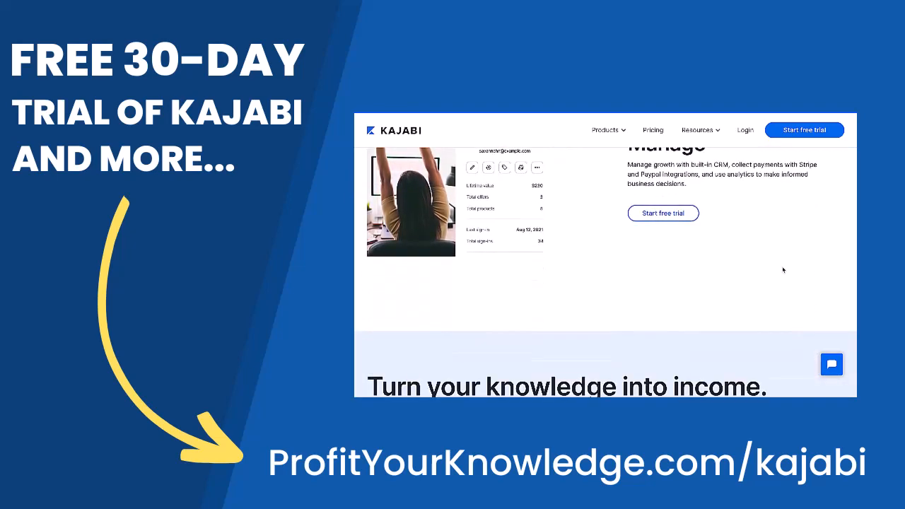
scroll(down, 3)
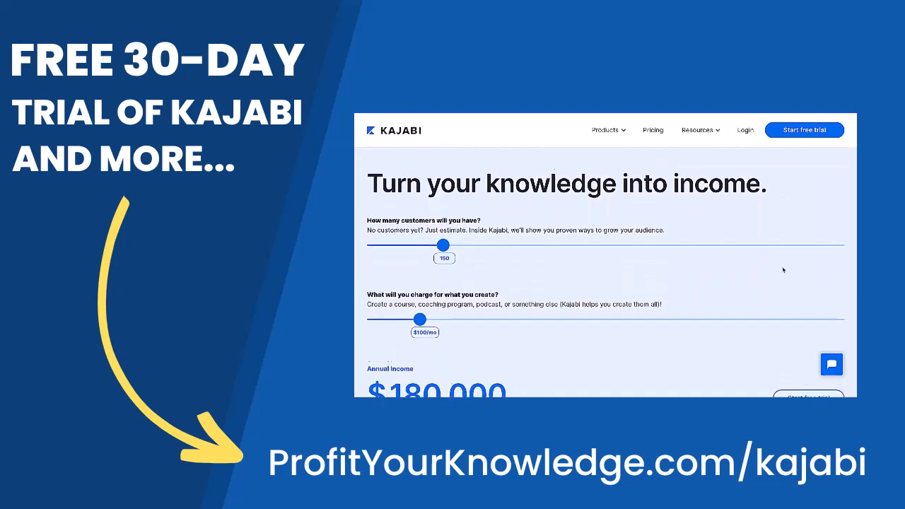
scroll(down, 3)
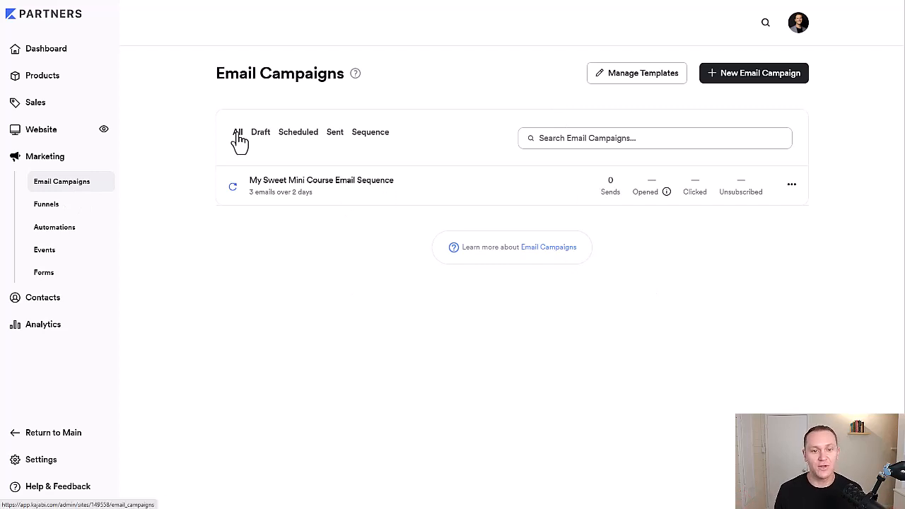
click(260, 133)
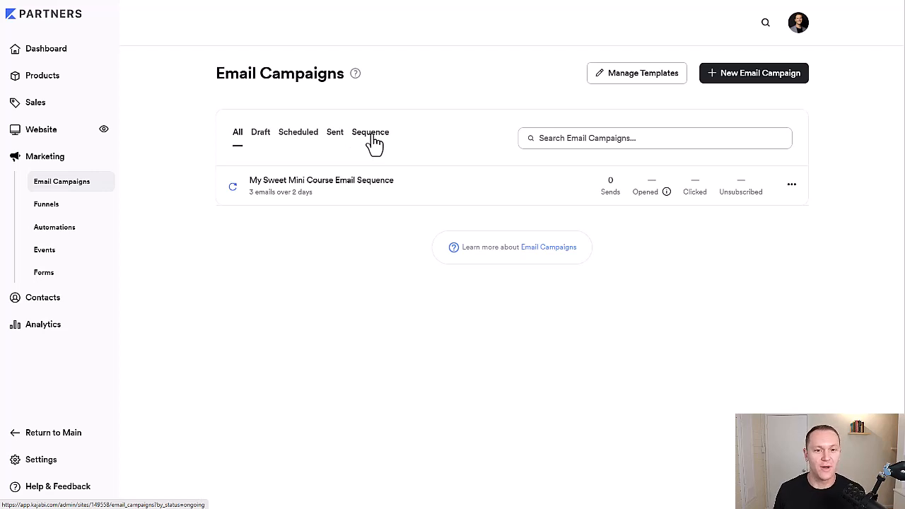
click(370, 131)
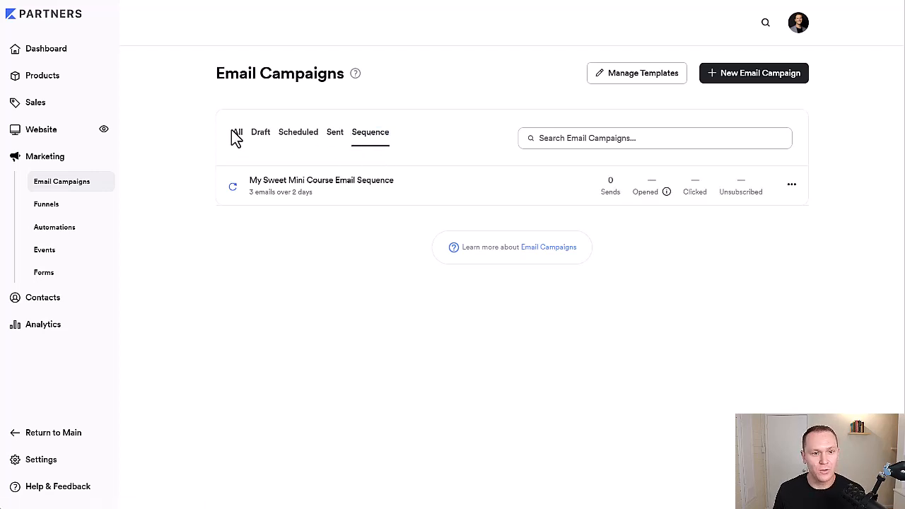
click(238, 132)
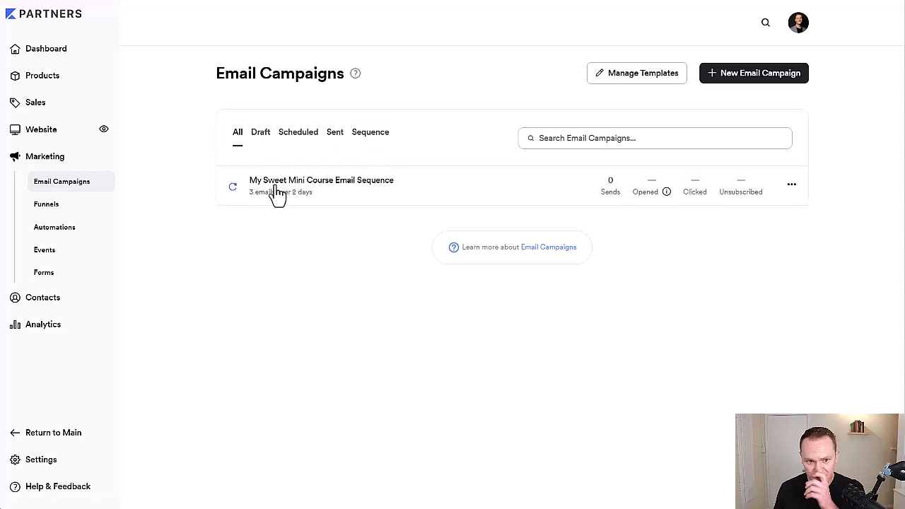
mouse_move(371, 193)
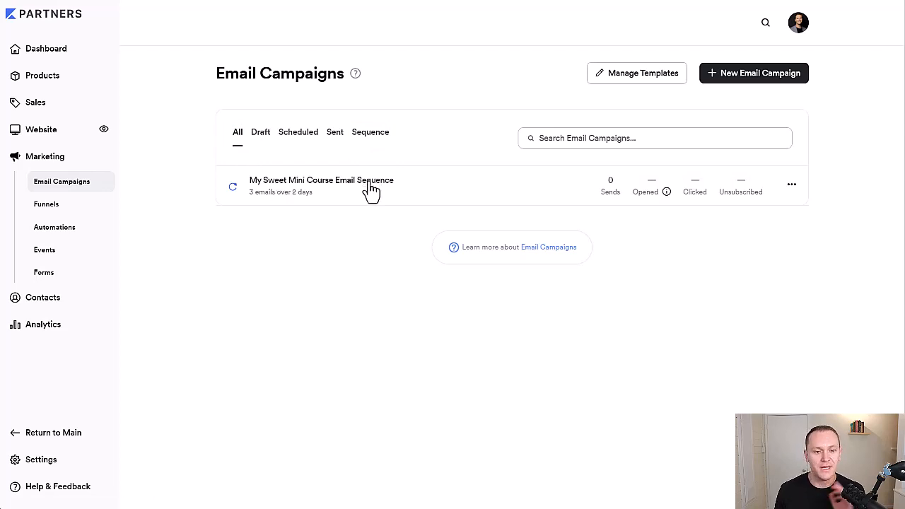
mouse_move(489, 196)
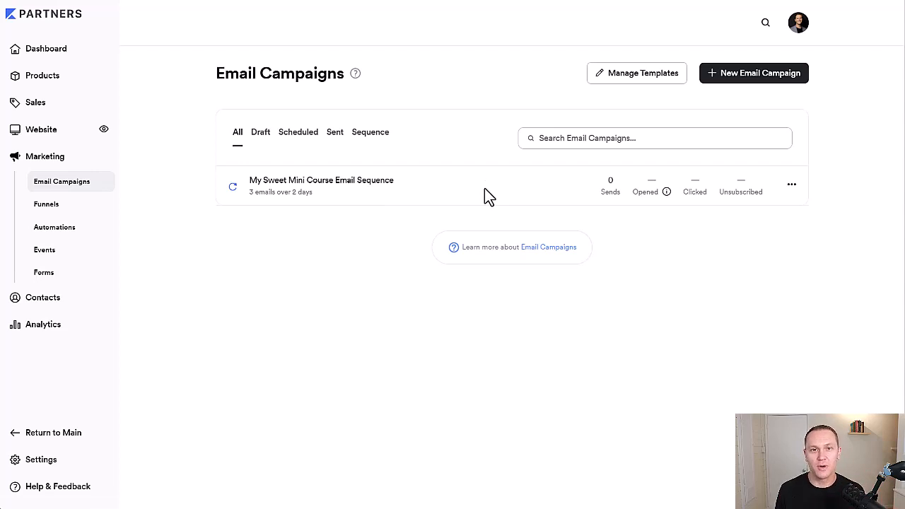
mouse_move(757, 78)
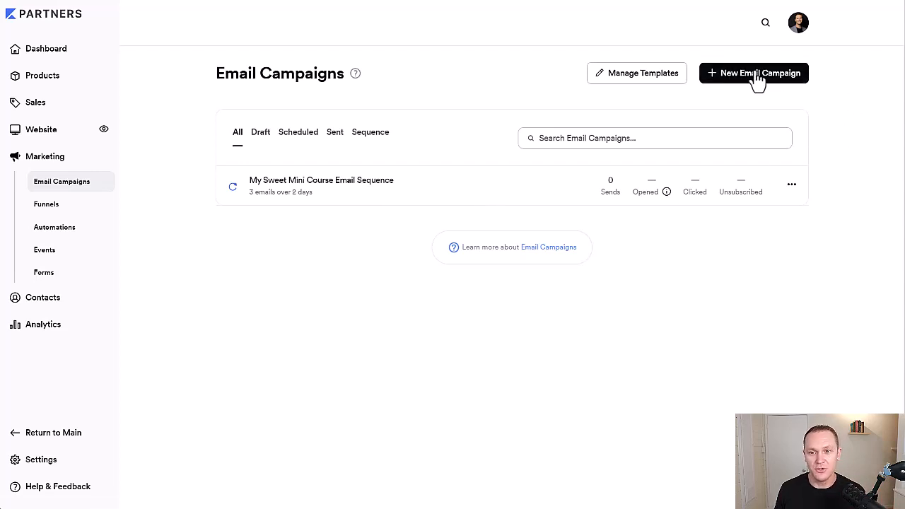
- Create a new Email Sequence campaign titled 'test' and continue to the template gallery
click(752, 73)
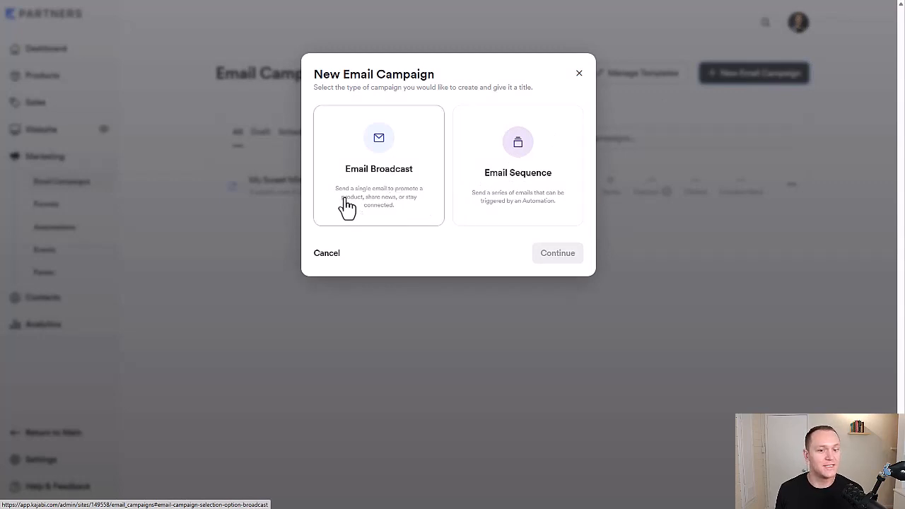
mouse_move(381, 210)
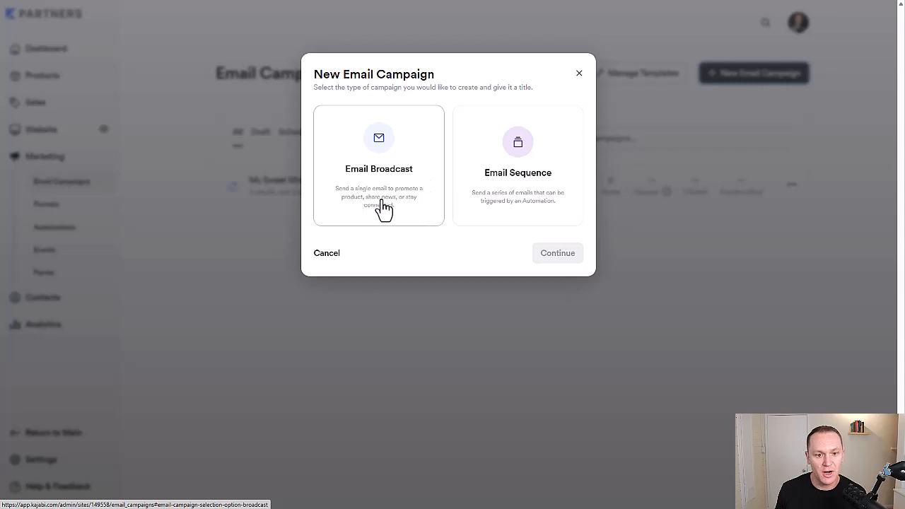
mouse_move(393, 224)
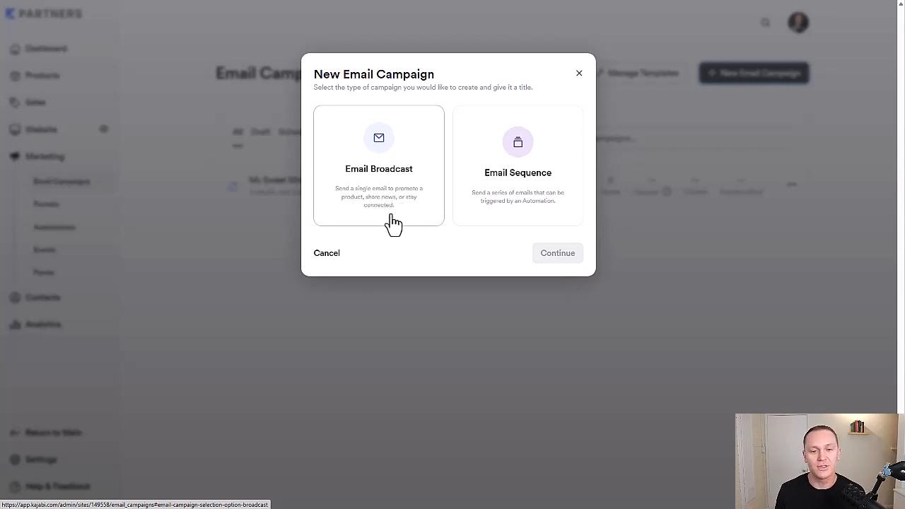
click(517, 167)
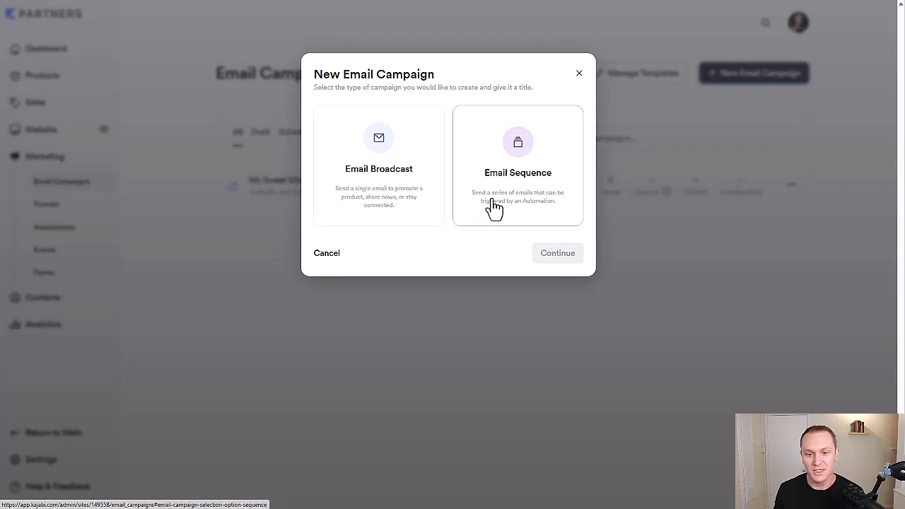
mouse_move(486, 207)
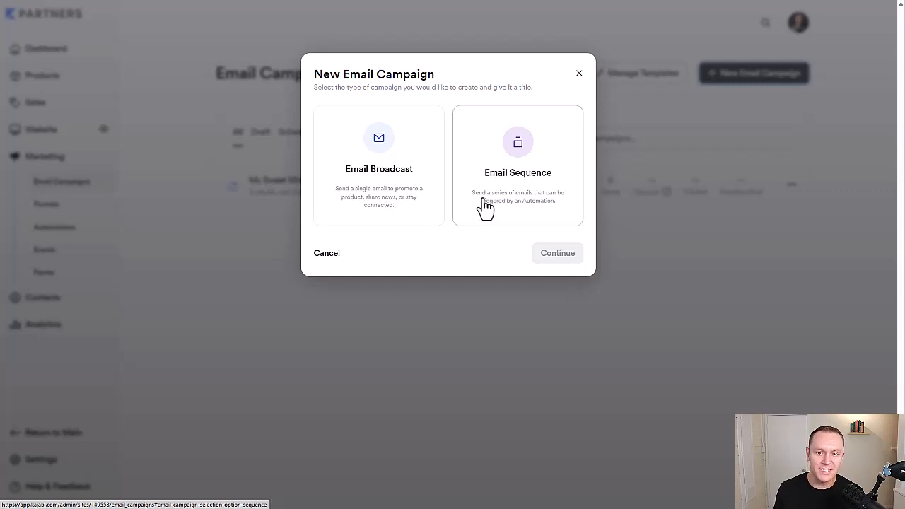
mouse_move(516, 215)
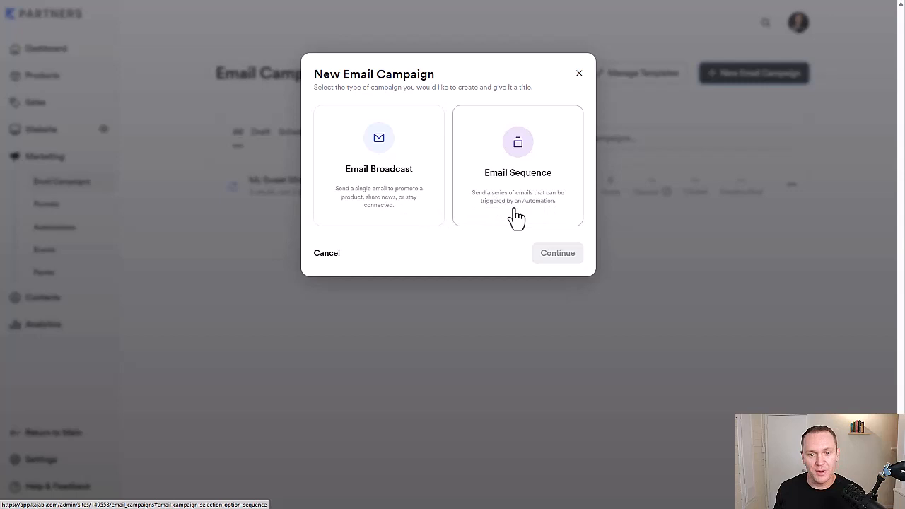
click(517, 167)
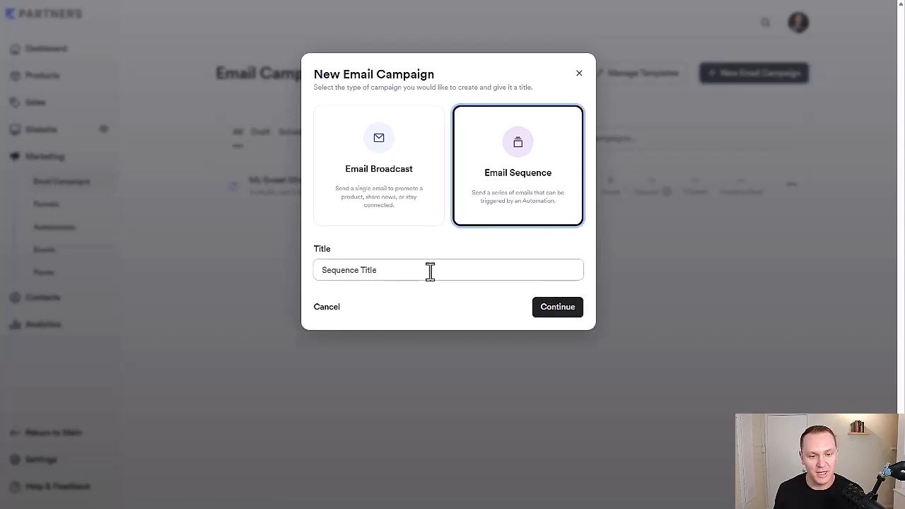
text(t)
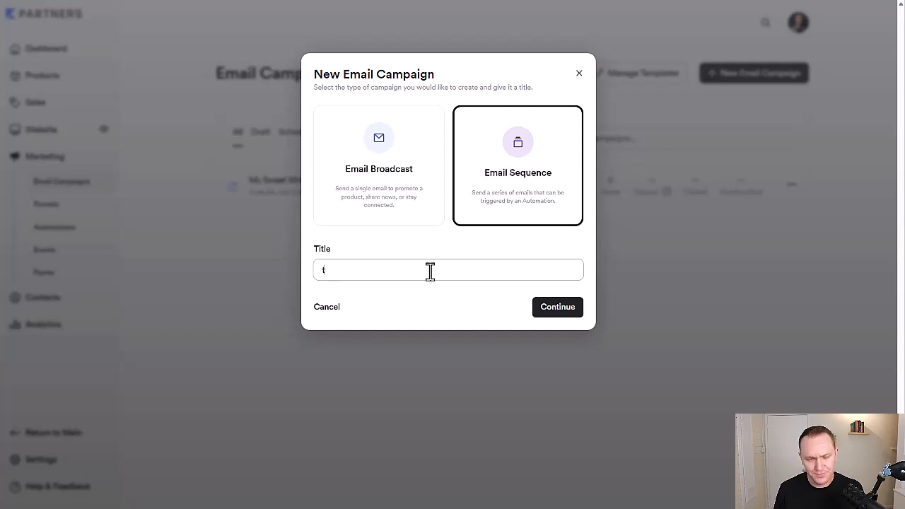
key(Backspace)
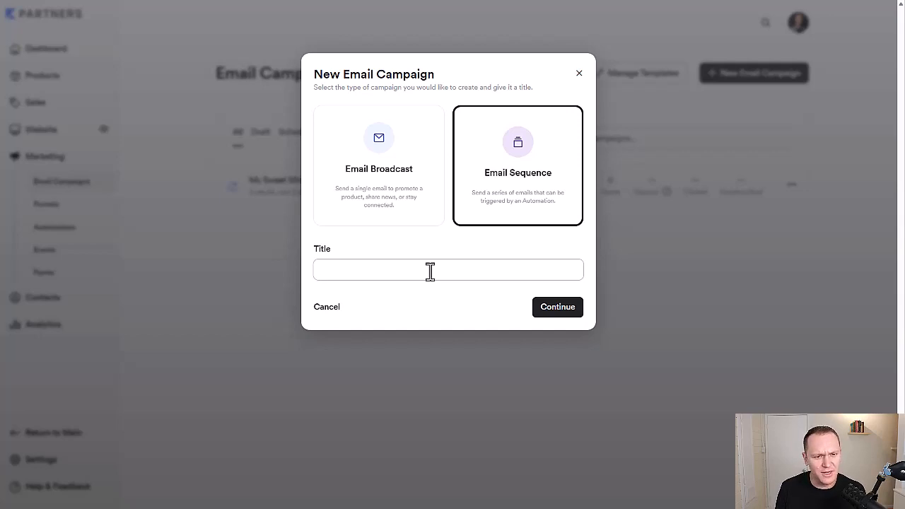
text(test)
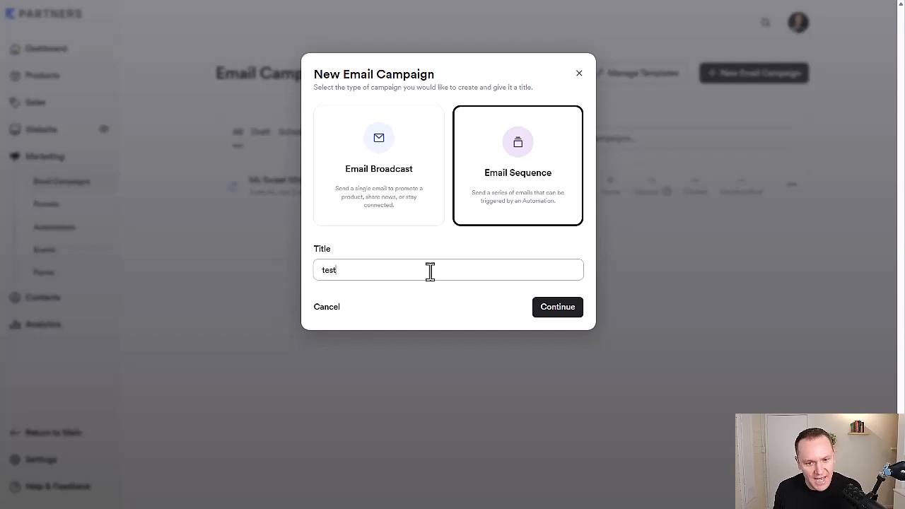
click(557, 306)
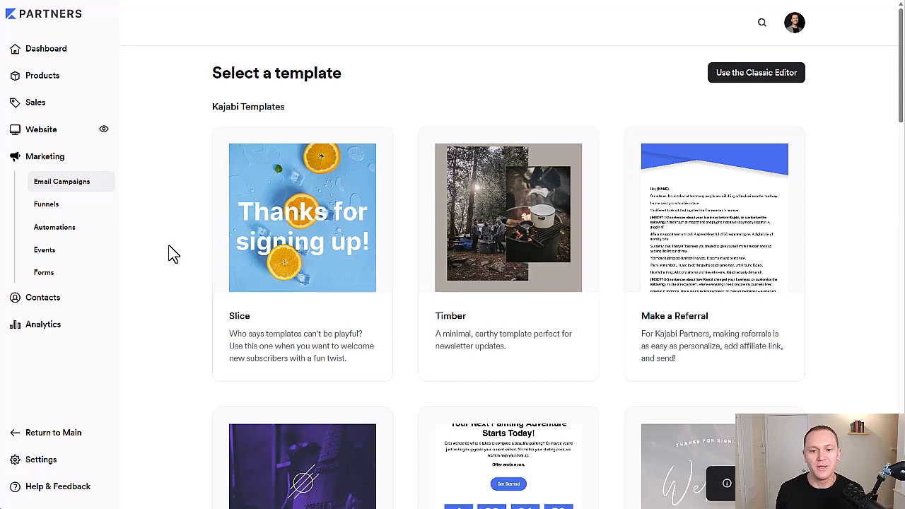
mouse_move(689, 280)
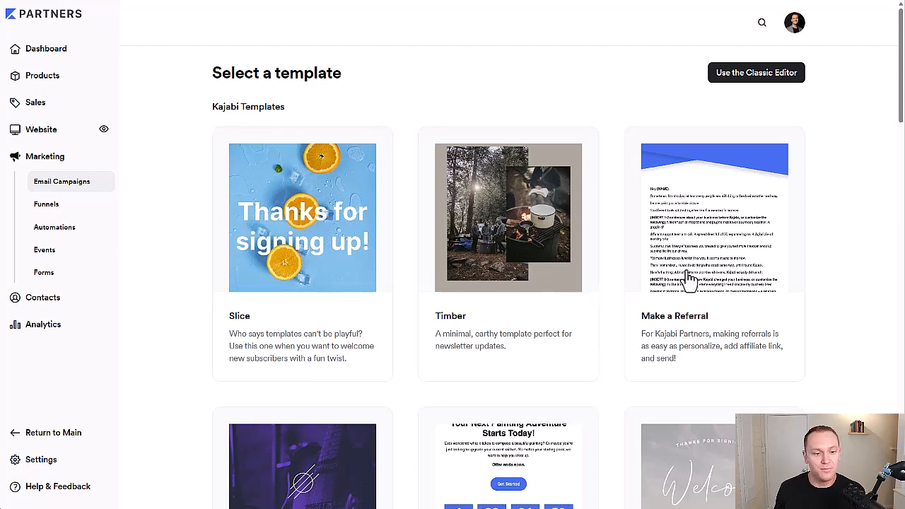
- Scroll down through the template gallery toward the Simple Text template
scroll(down, 3)
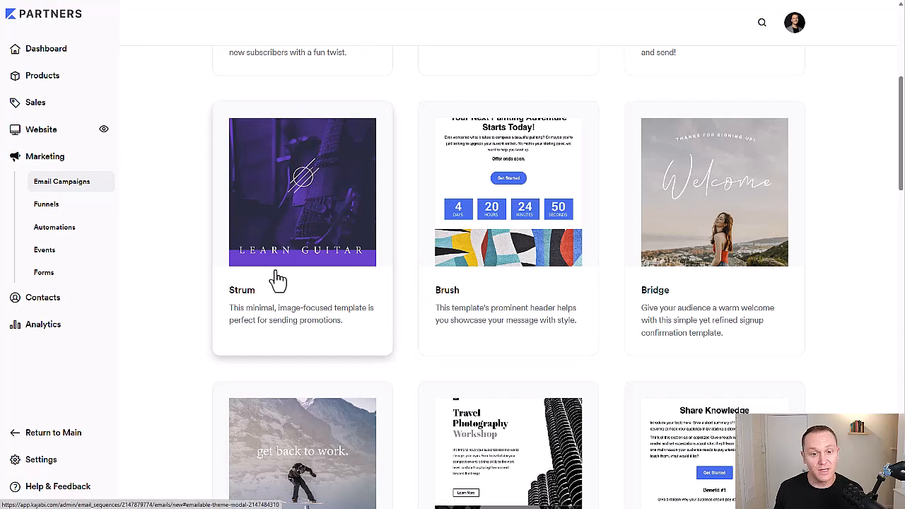
scroll(down, 3)
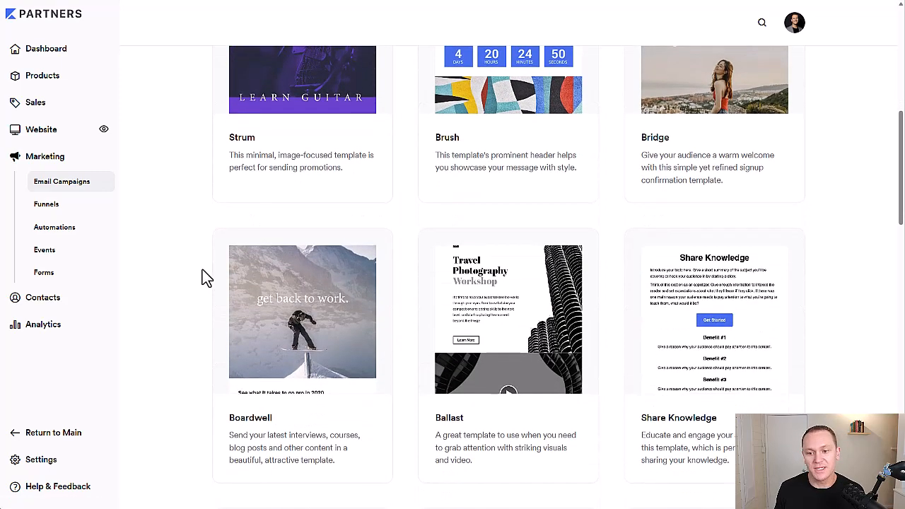
scroll(down, 3)
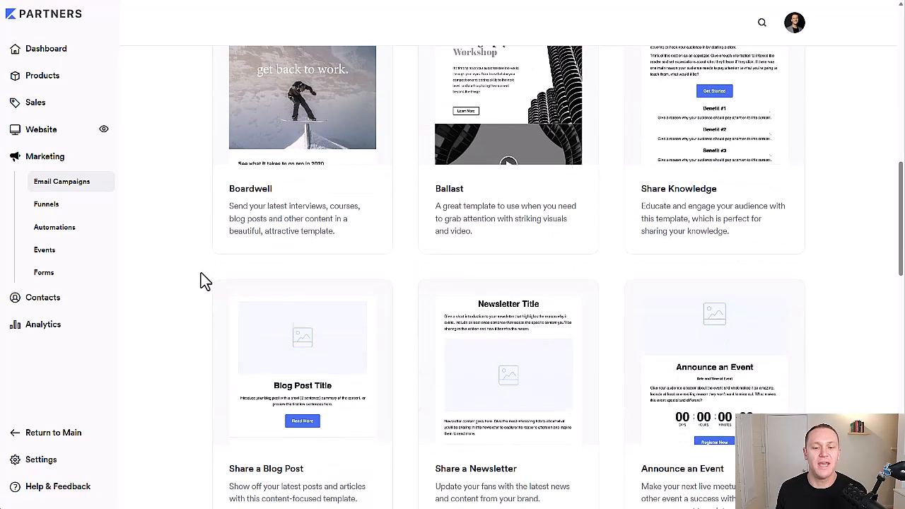
scroll(down, 3)
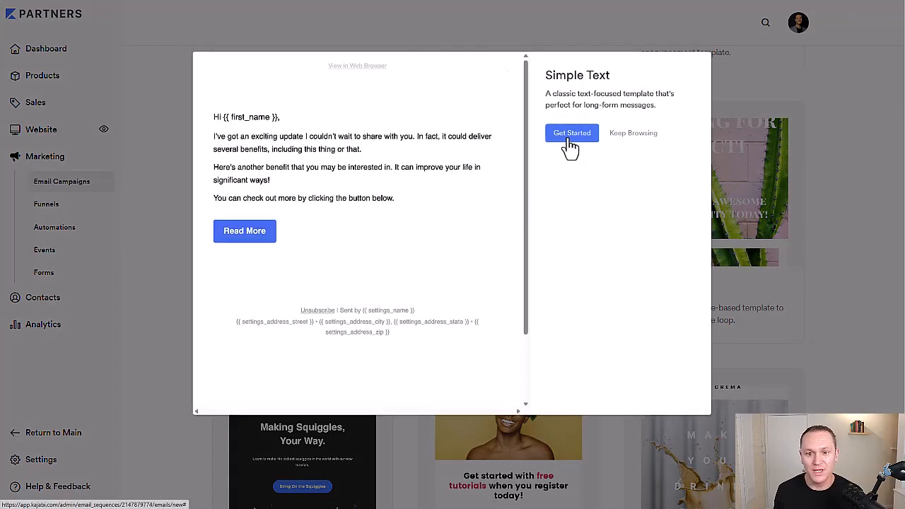
- Create the first email from the Simple Text template with the title 'test sequence'
click(571, 133)
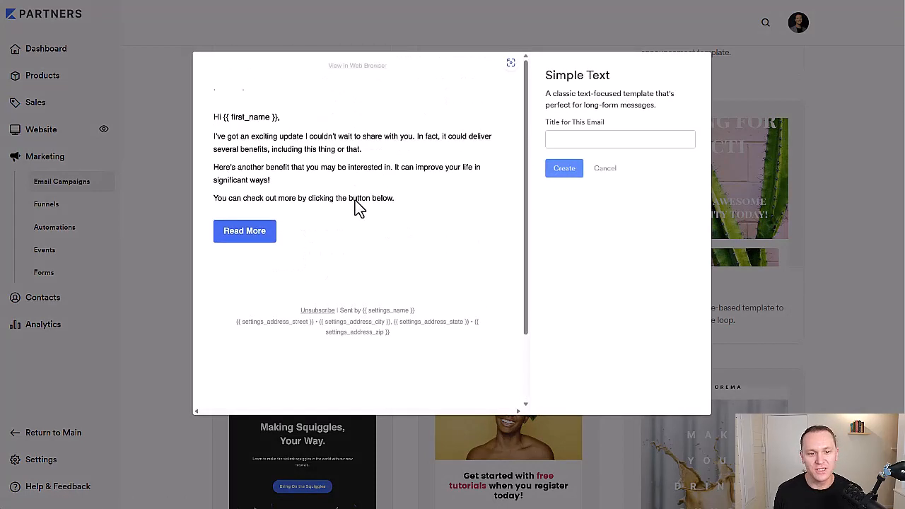
click(605, 167)
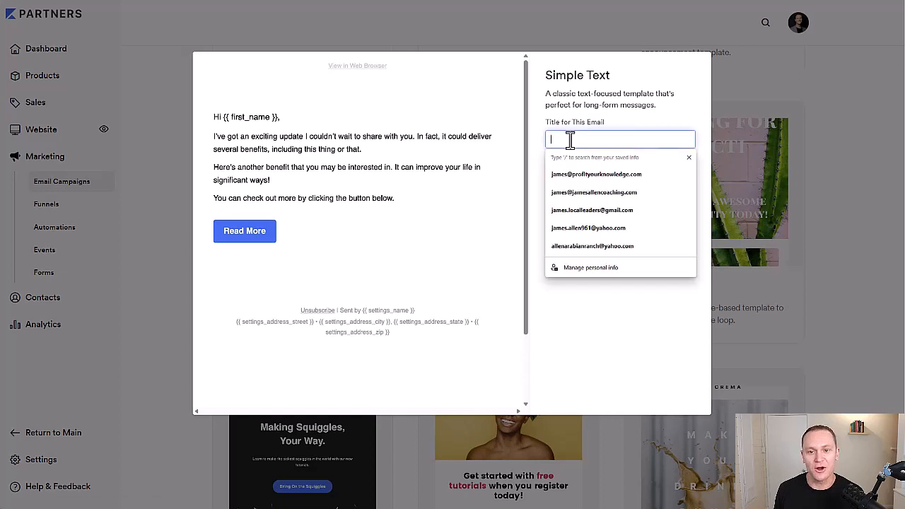
text(test sequence)
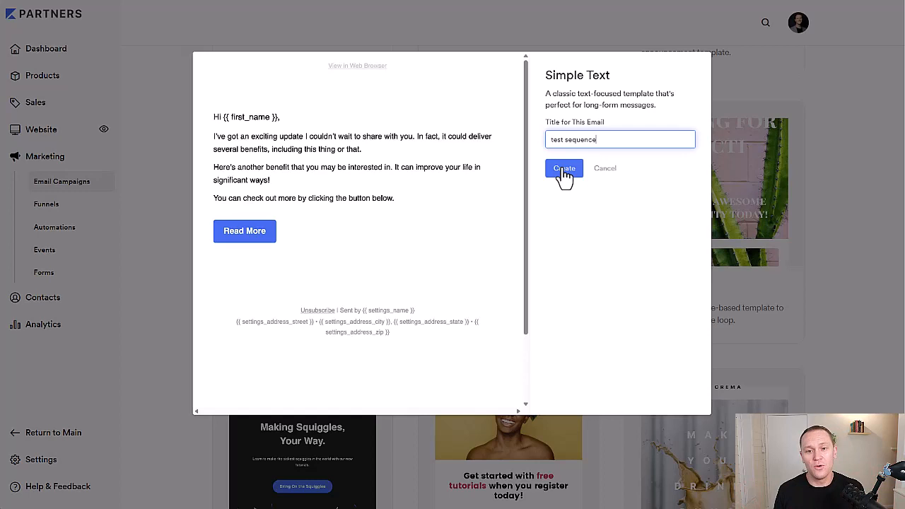
click(562, 168)
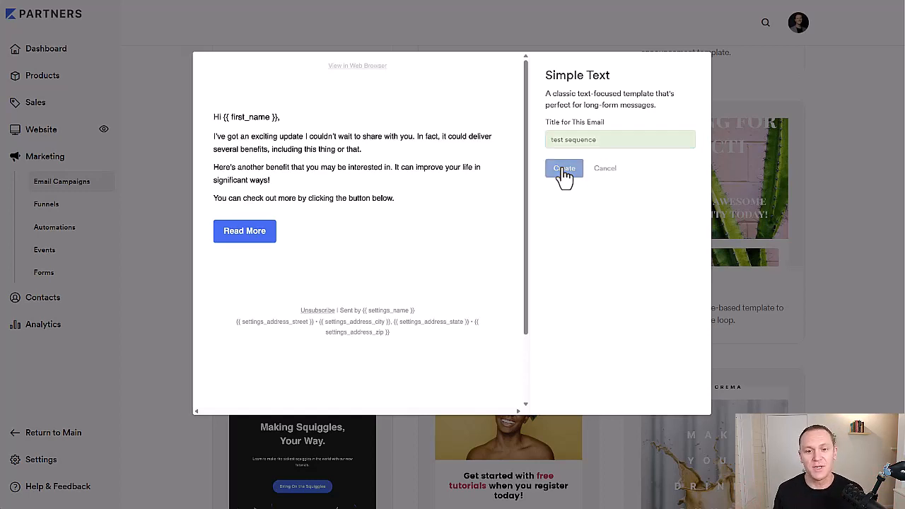
click(562, 168)
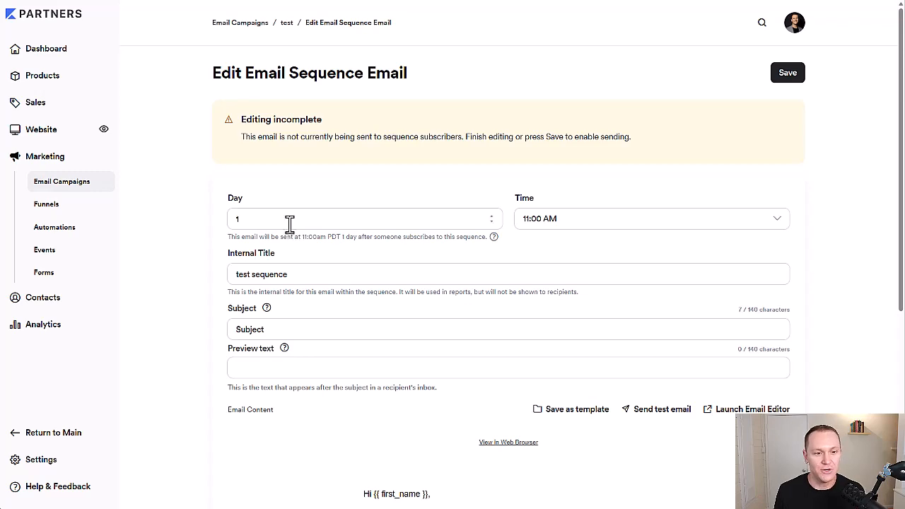
scroll(down, 3)
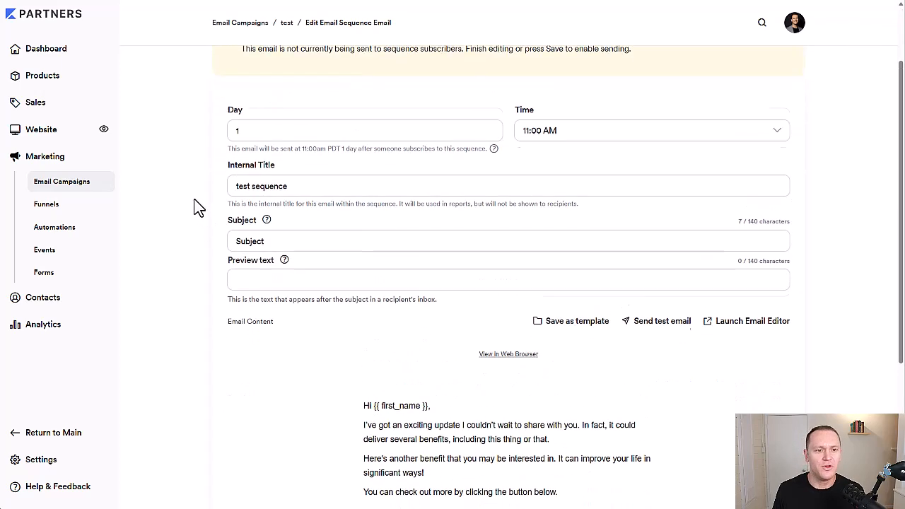
scroll(down, 3)
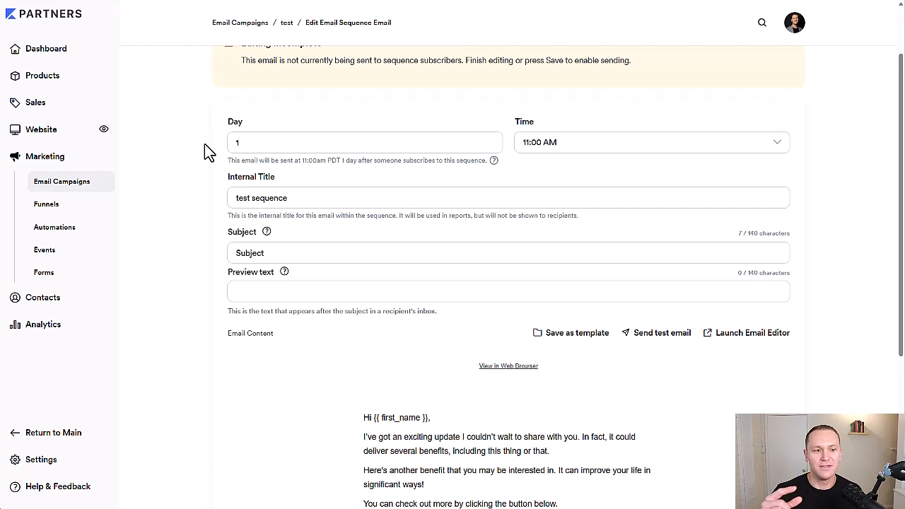
mouse_move(44, 273)
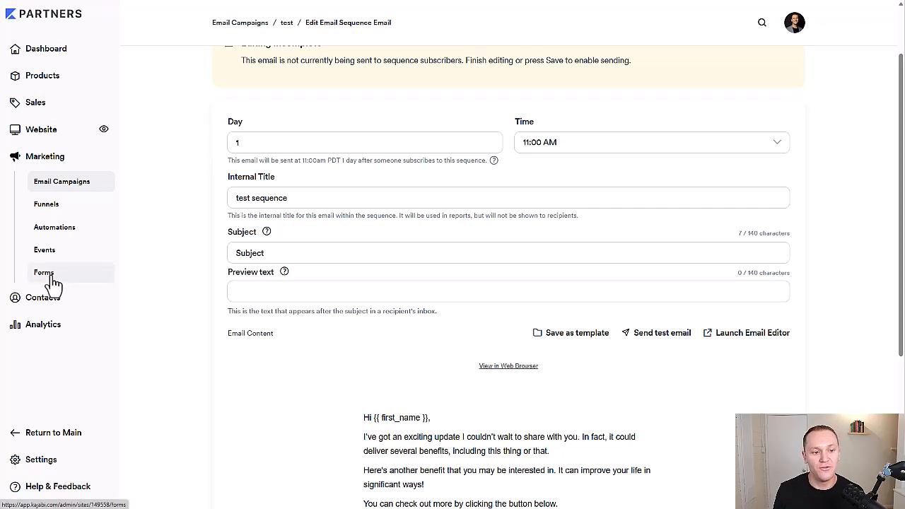
mouse_move(62, 281)
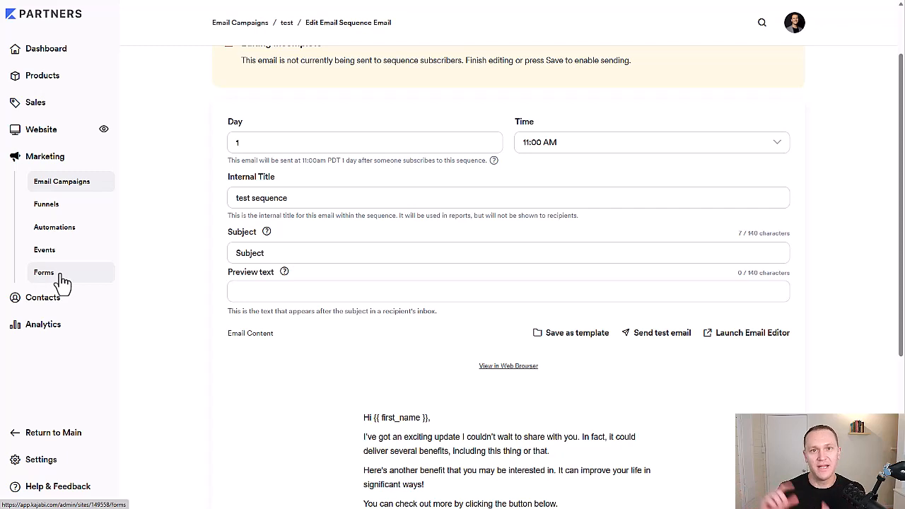
mouse_move(438, 153)
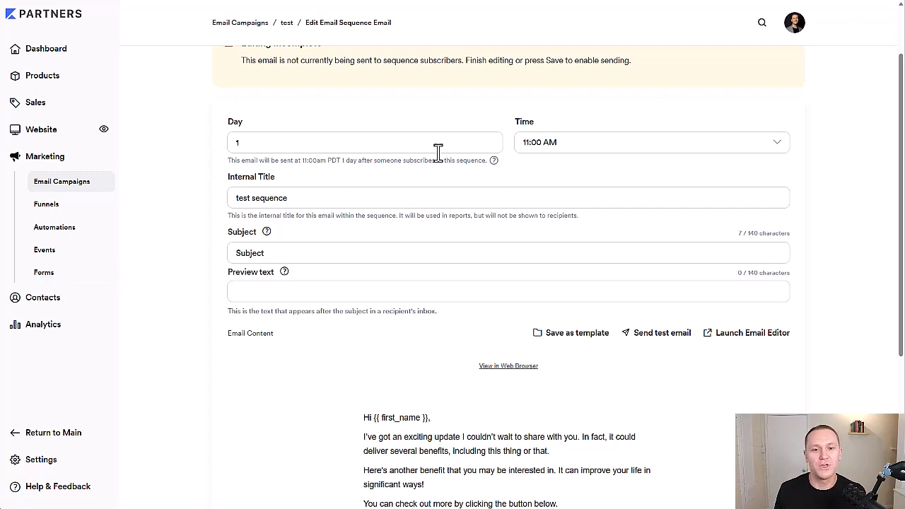
mouse_move(191, 218)
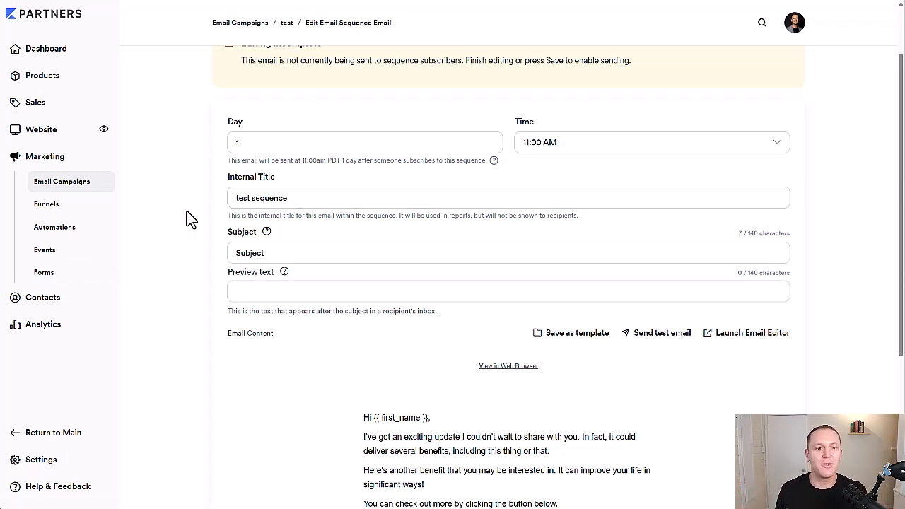
mouse_move(196, 153)
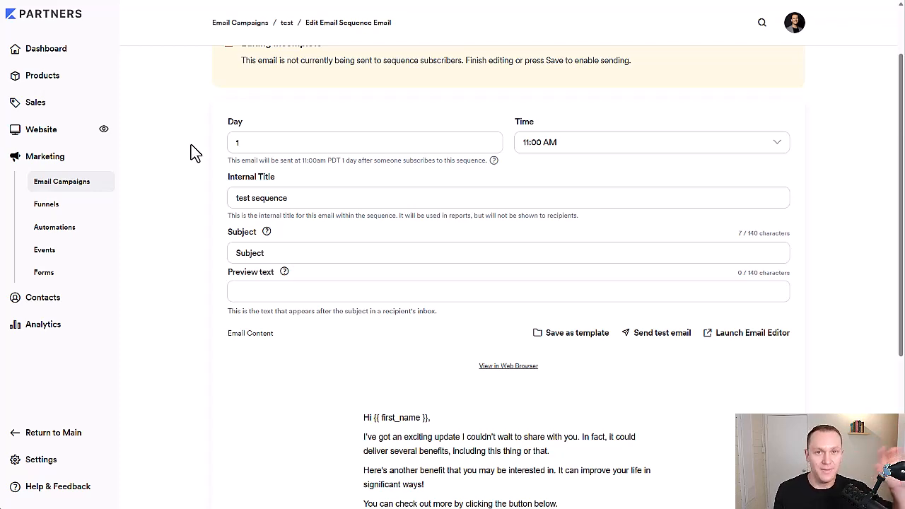
scroll(down, 3)
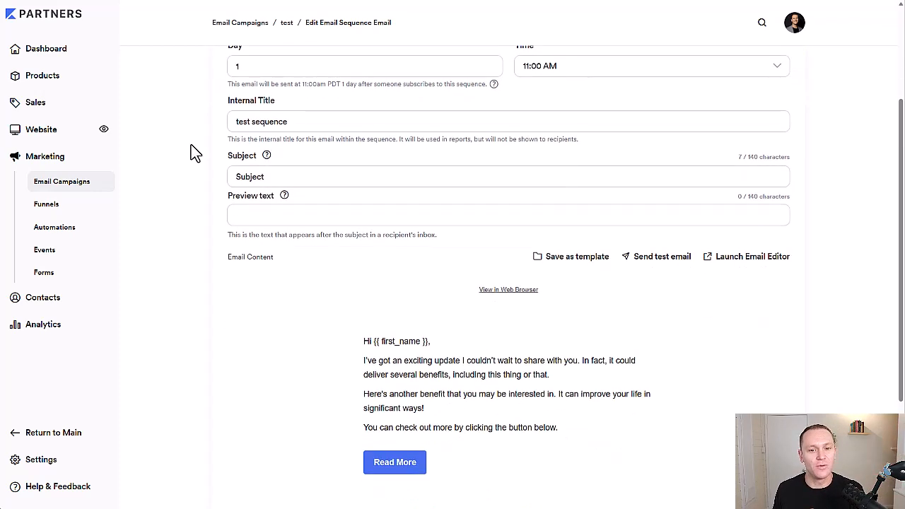
double_click(275, 198)
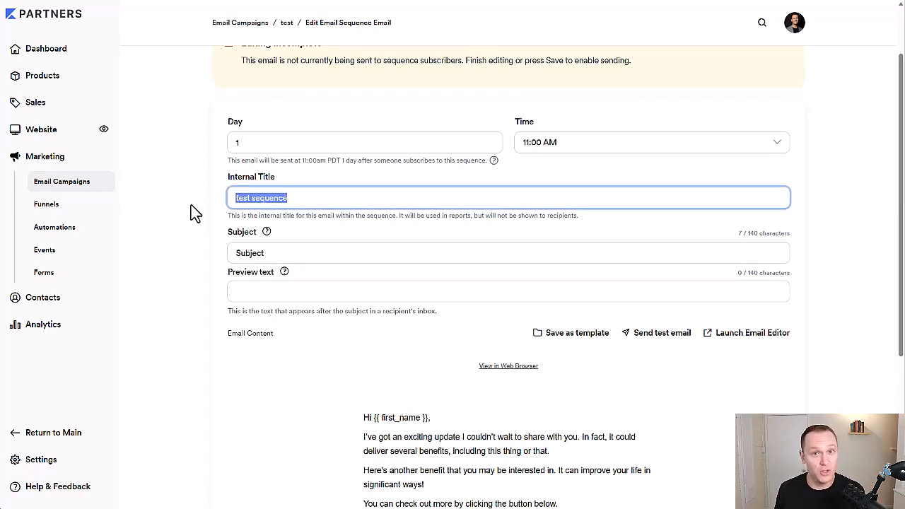
scroll(down, 3)
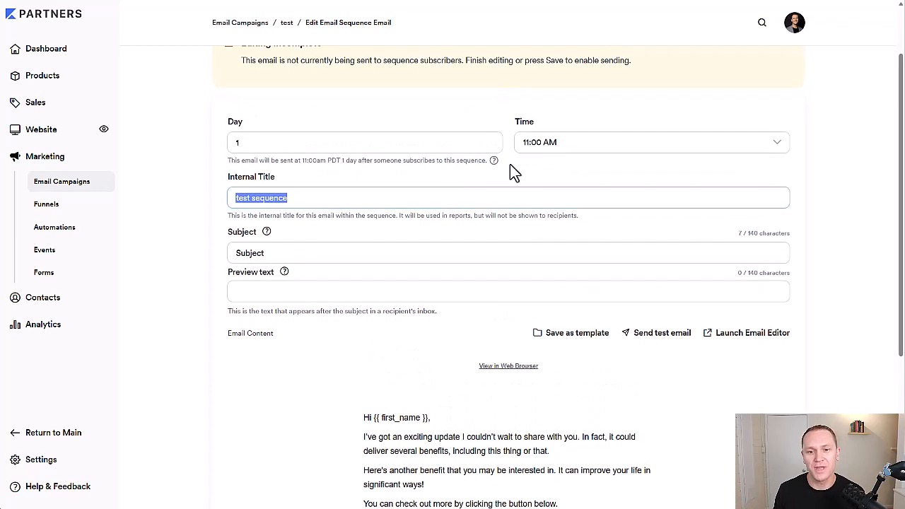
- Keep the 11:00 AM send time and replace the subject line with 'SELLING'
click(651, 141)
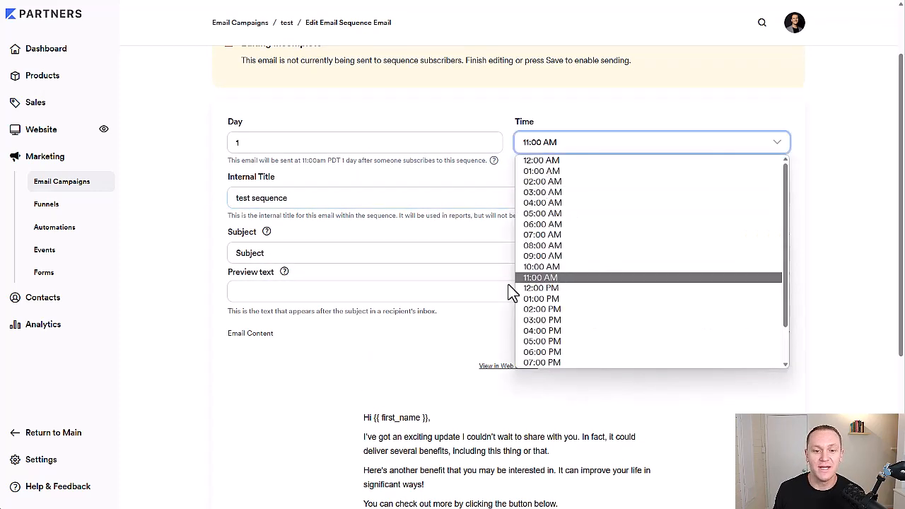
click(540, 277)
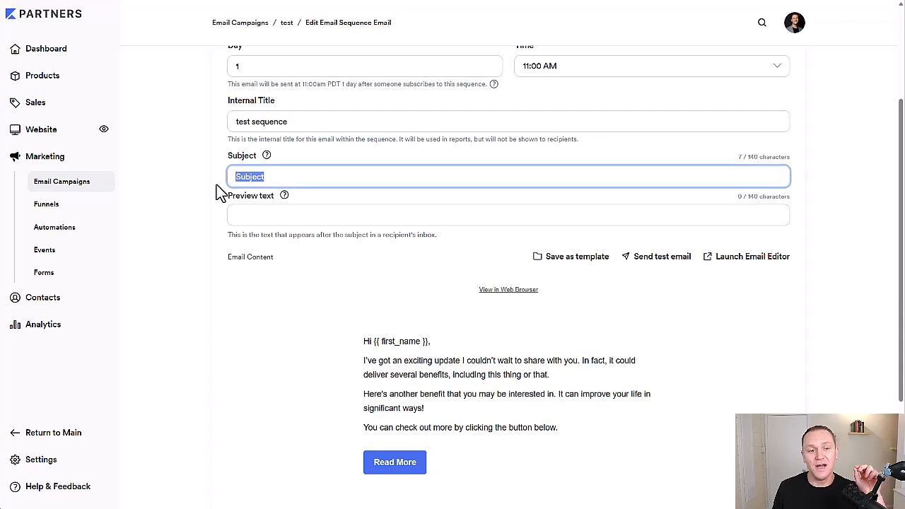
mouse_move(253, 196)
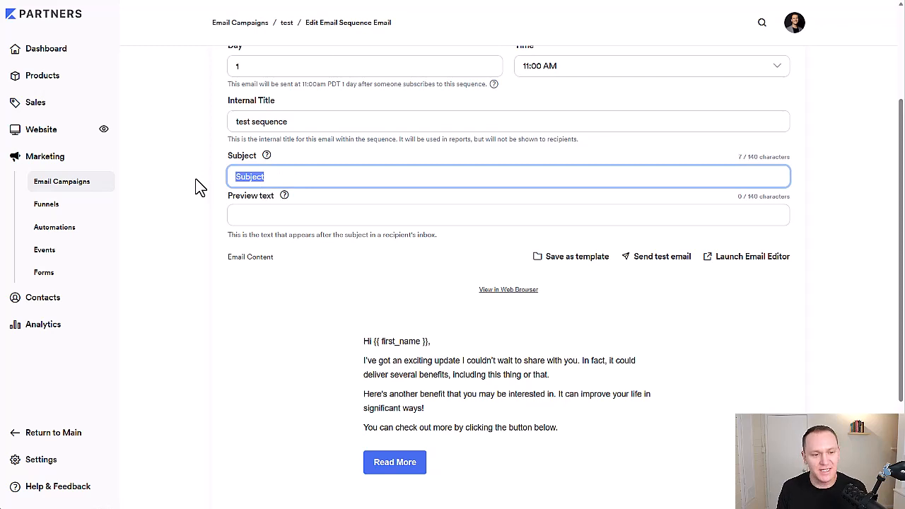
text(SELL)
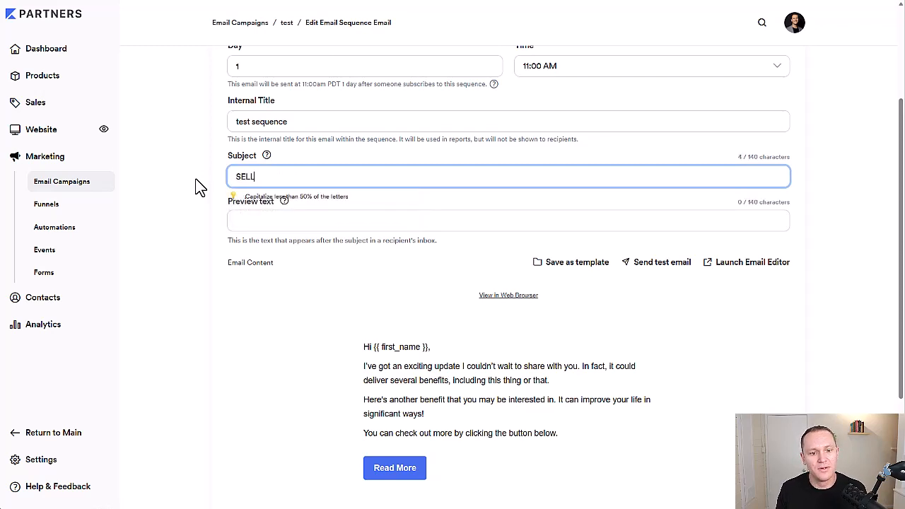
text(ING)
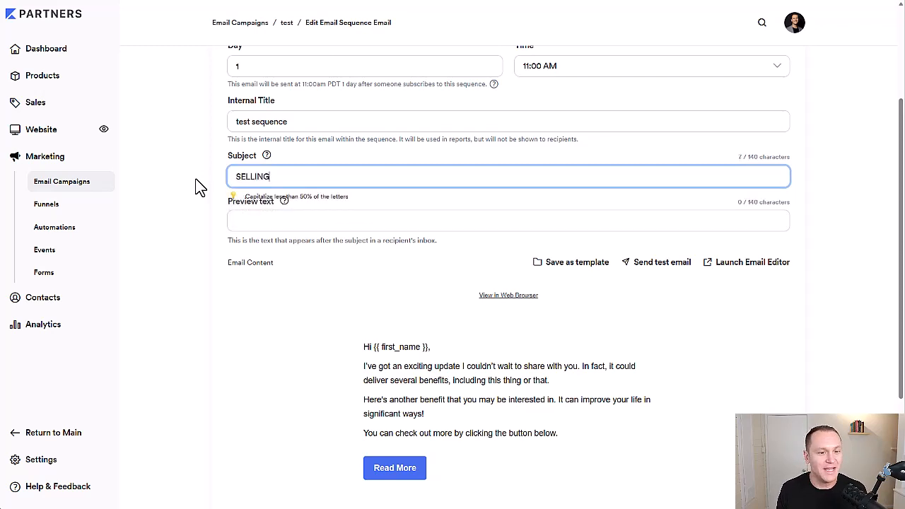
- Scroll down to the Email Content preview after clearing the subject line
scroll(down, 3)
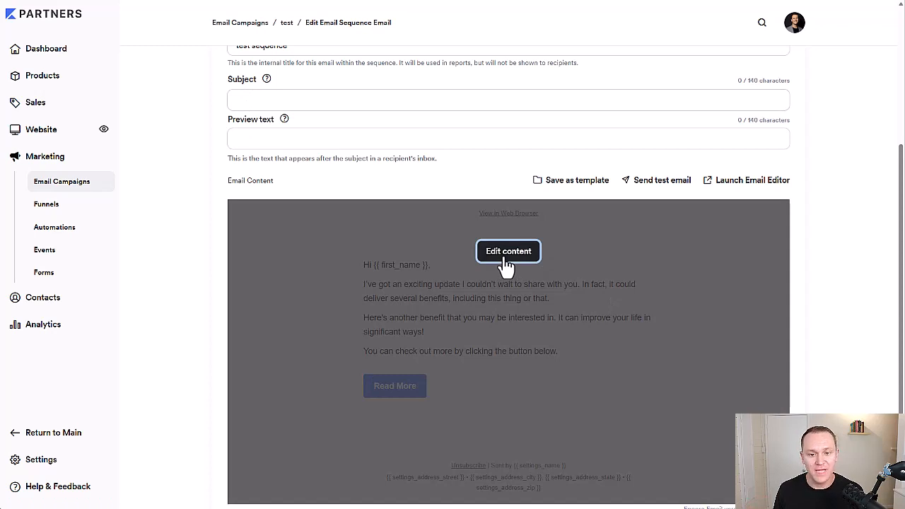
- Enter the email content editor and toggle the body text editor full screen and back
click(508, 252)
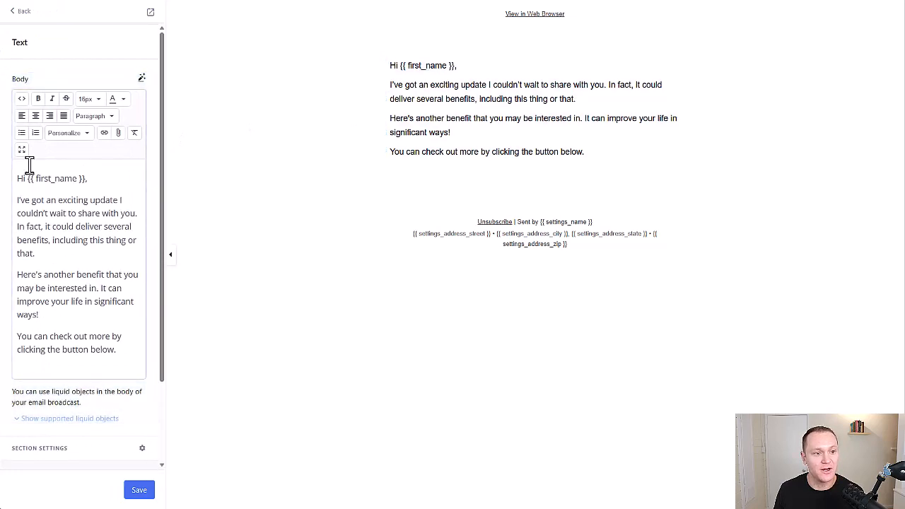
click(21, 149)
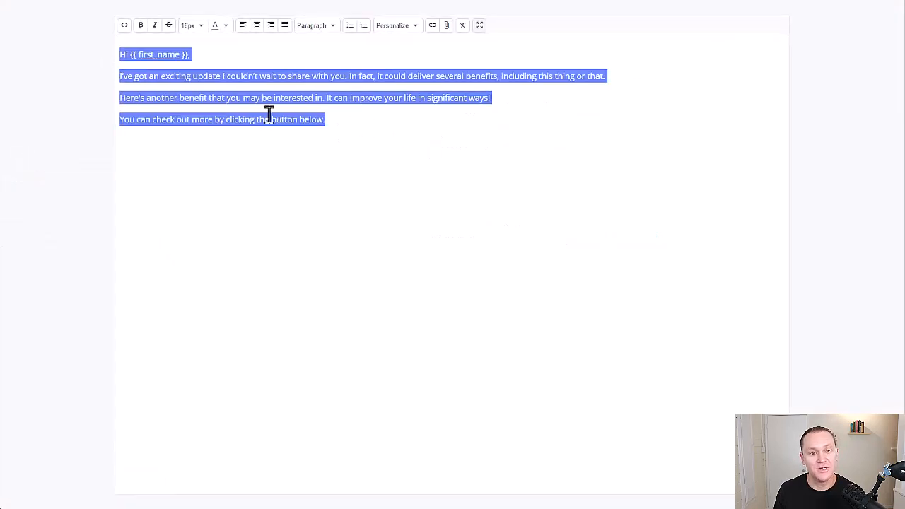
mouse_move(480, 25)
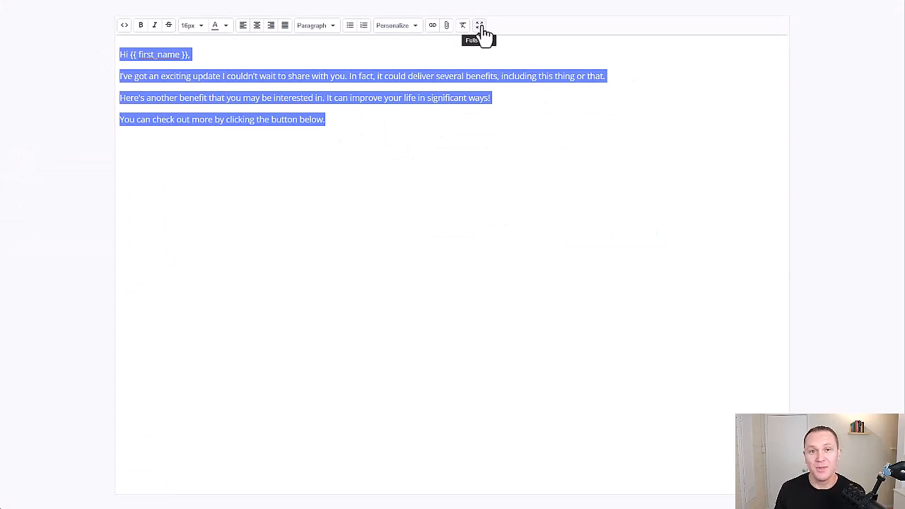
click(479, 26)
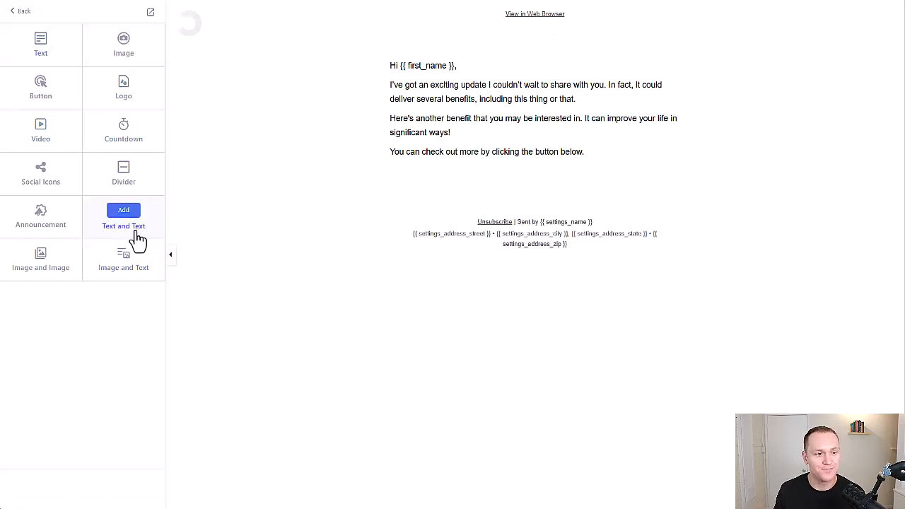
- Browse Add Section to a two-image section, then leave the editor unsaved via the Leave site prompt
click(123, 209)
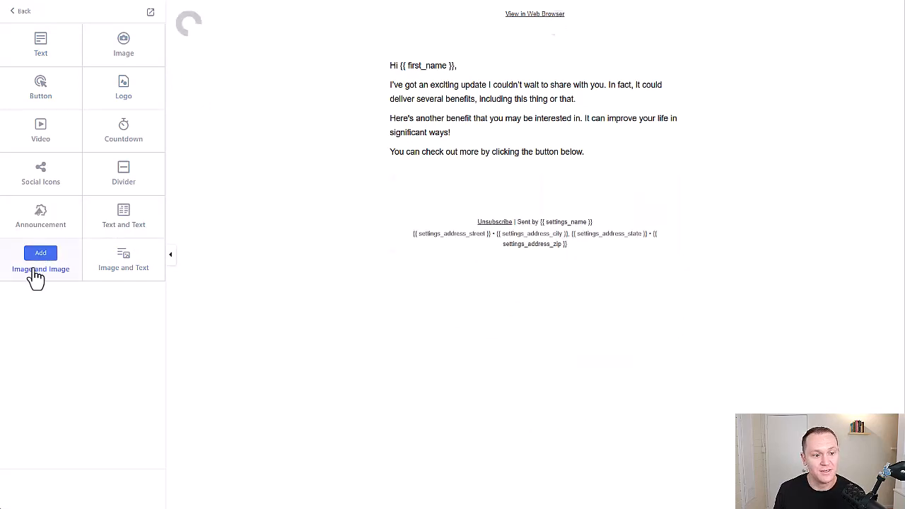
click(40, 253)
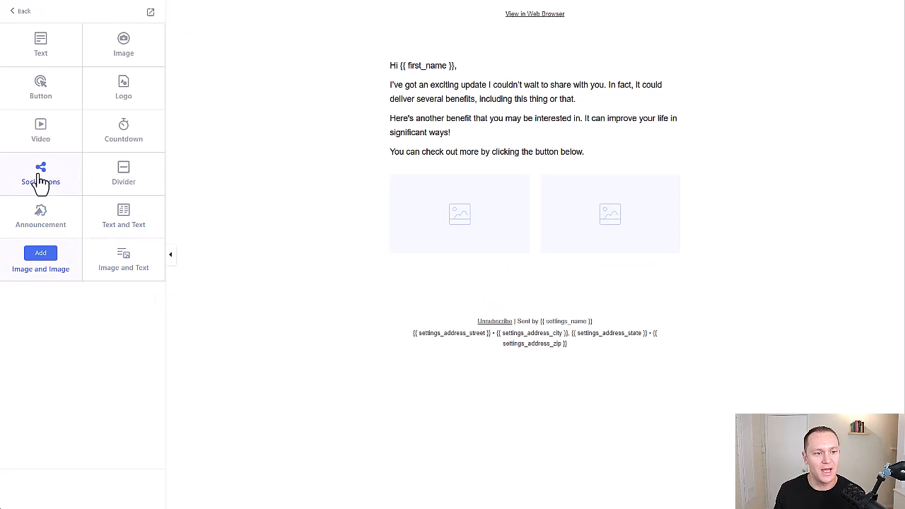
click(40, 172)
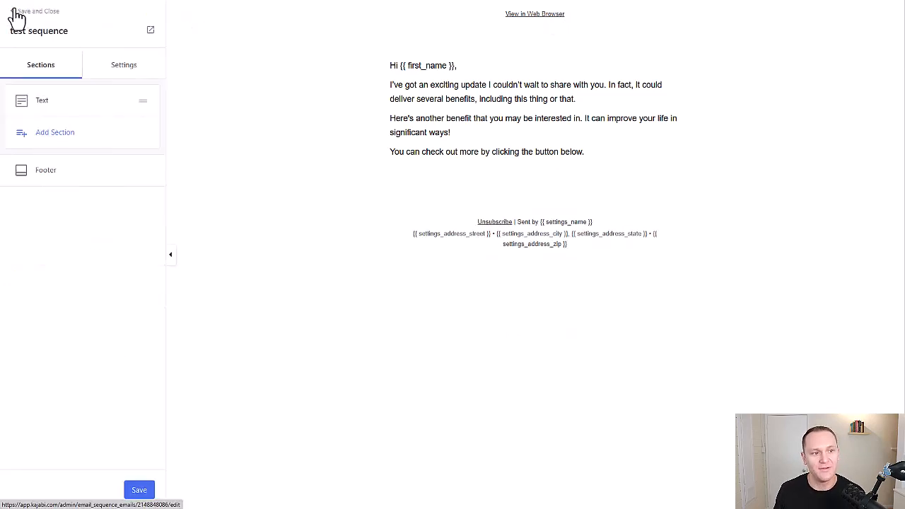
click(37, 11)
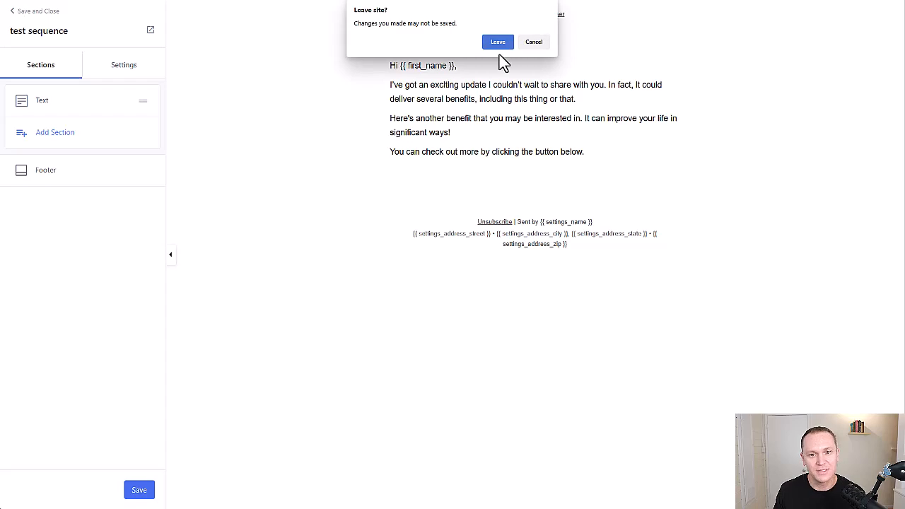
click(498, 43)
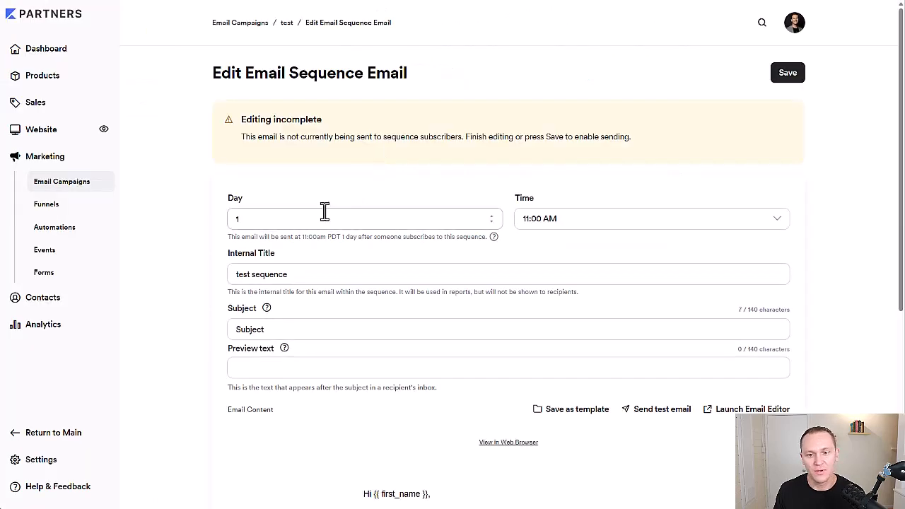
- Save the 'test sequence' email and return to the 'test' sequence overview
scroll(down, 3)
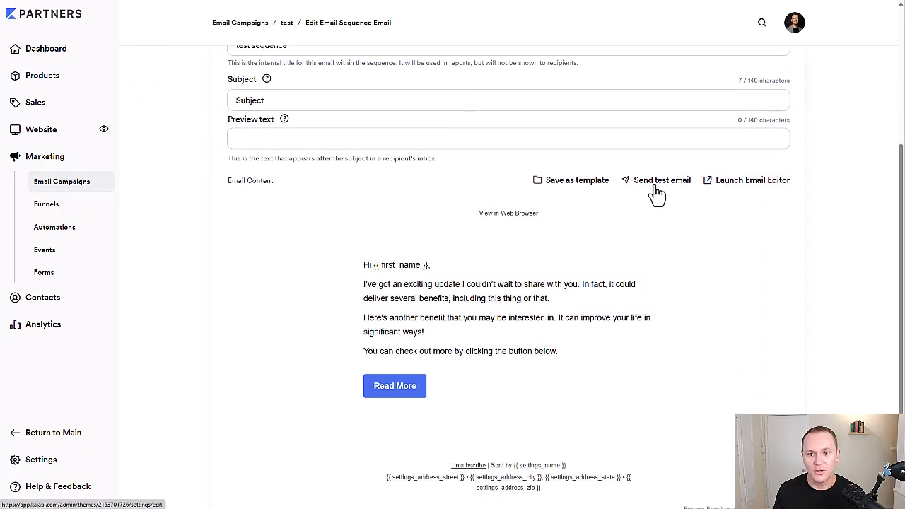
mouse_move(662, 189)
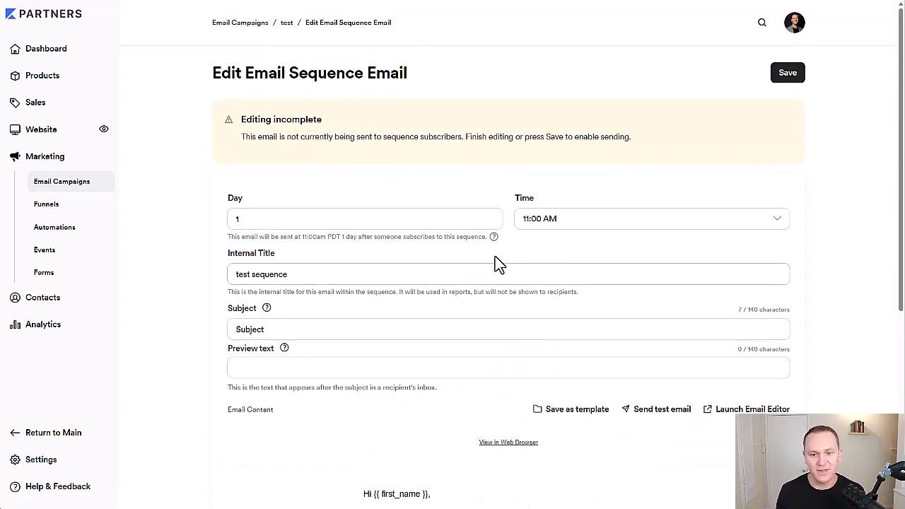
click(788, 72)
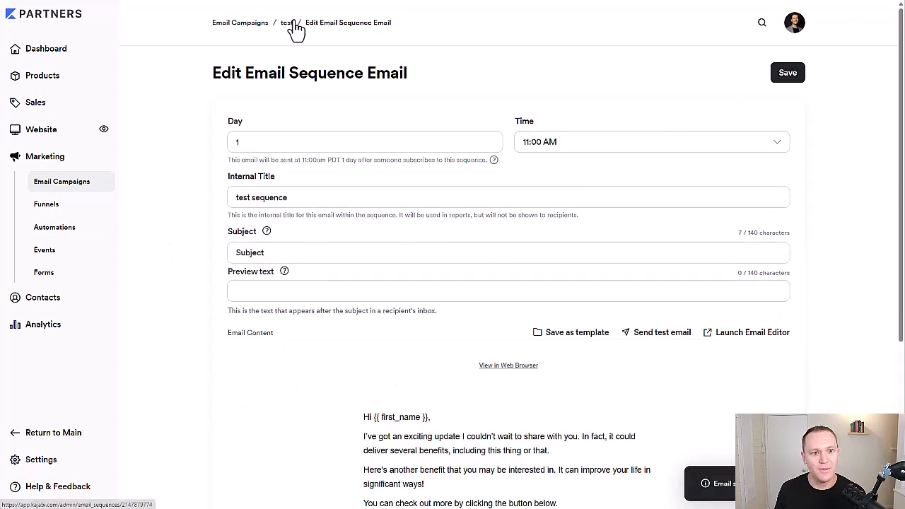
click(287, 22)
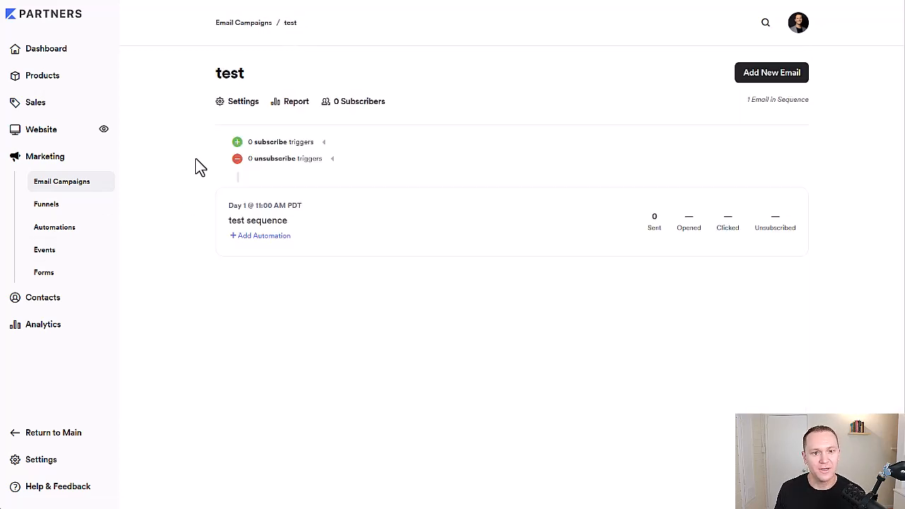
mouse_move(192, 185)
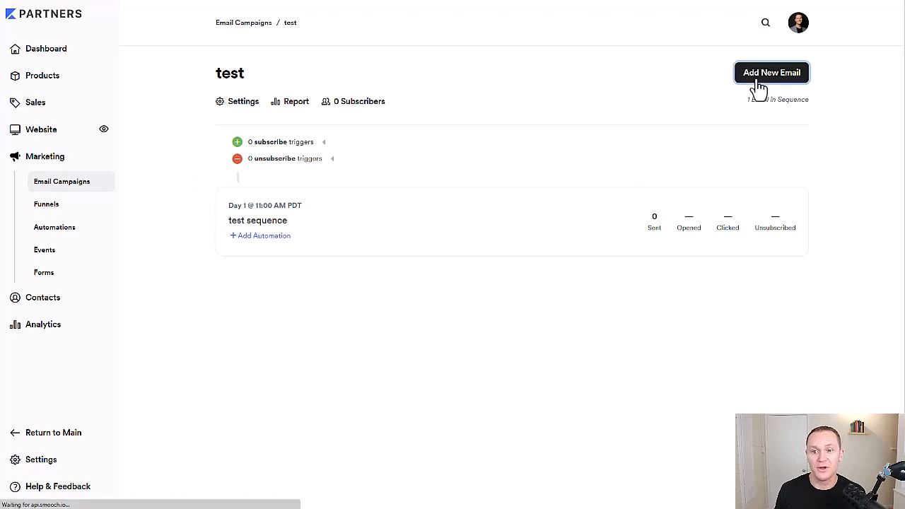
- Add a second Simple Text email titled 'Email 2' to the sequence
click(772, 72)
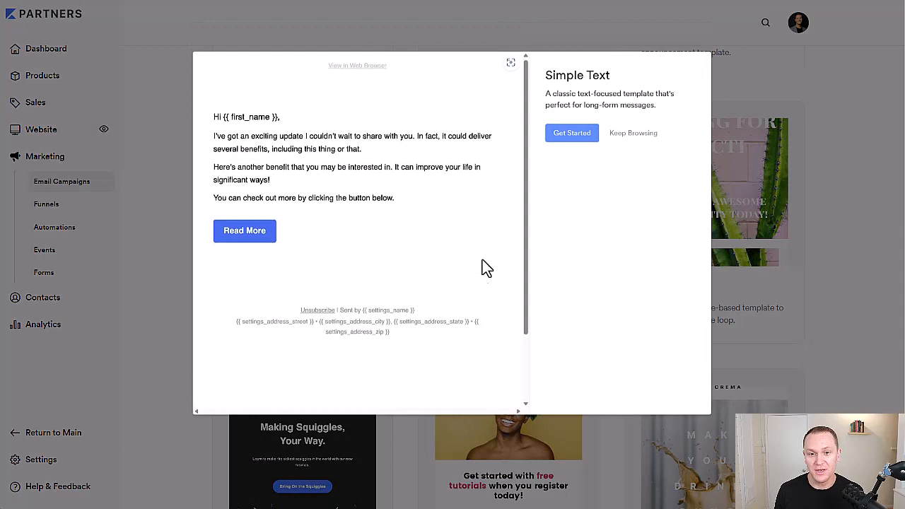
click(572, 133)
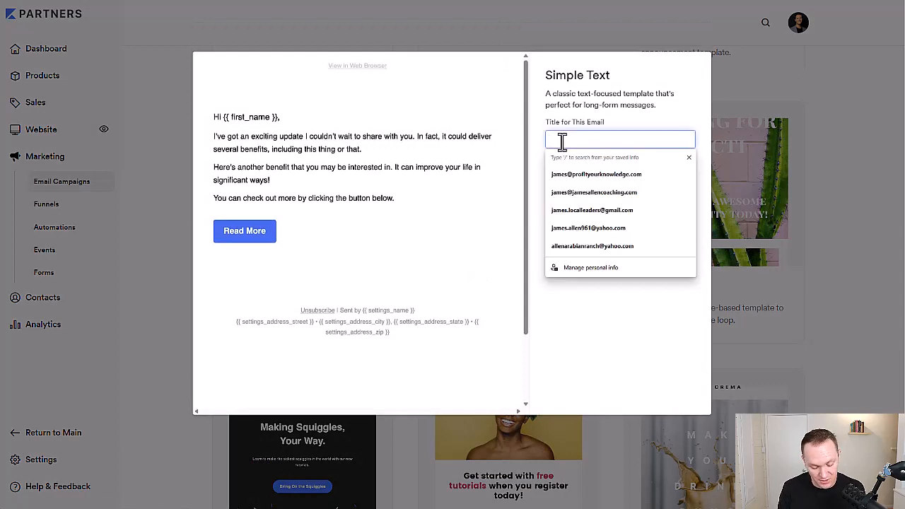
text(Email 2)
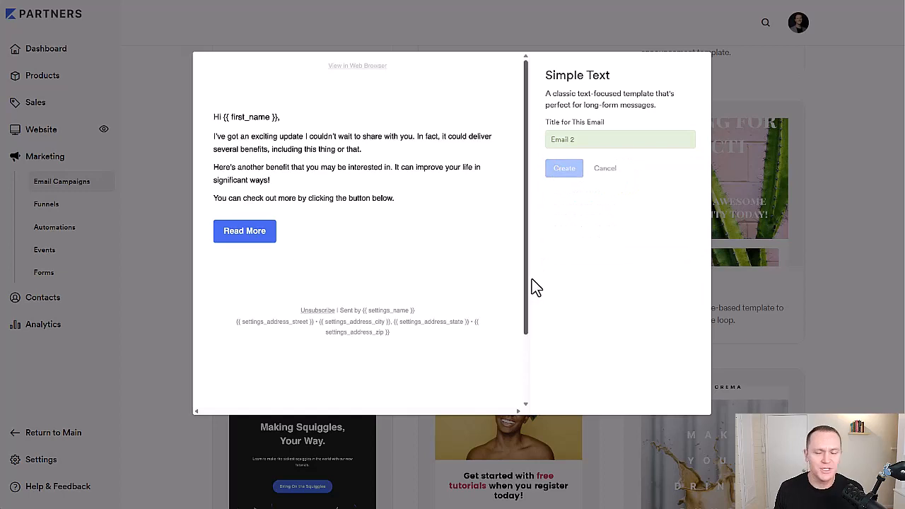
click(563, 168)
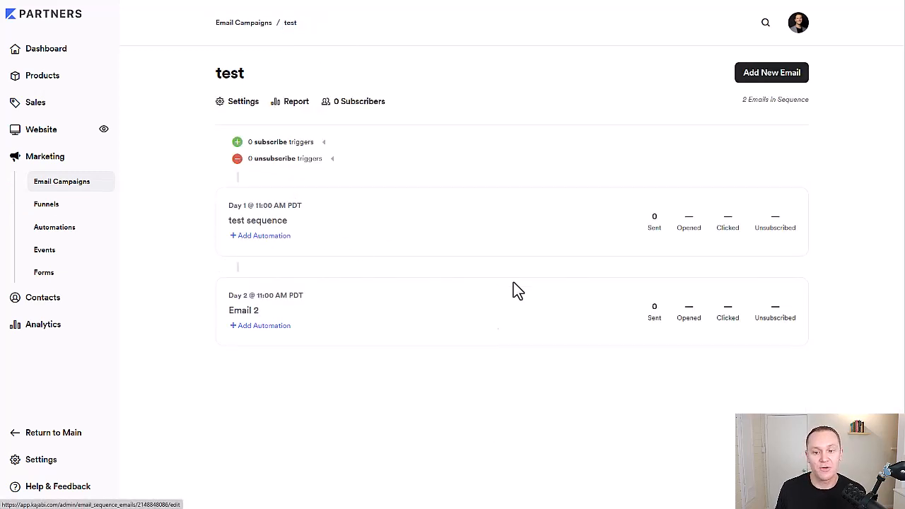
mouse_move(184, 308)
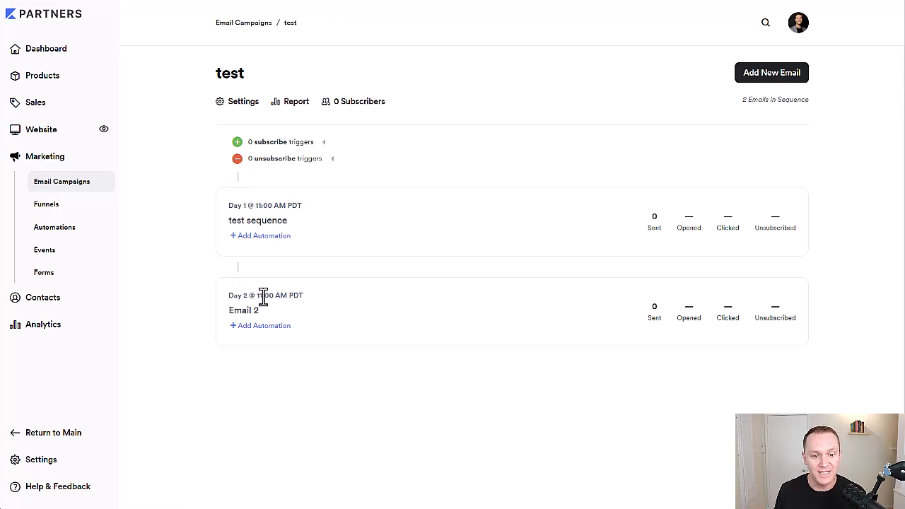
click(243, 310)
text(3)
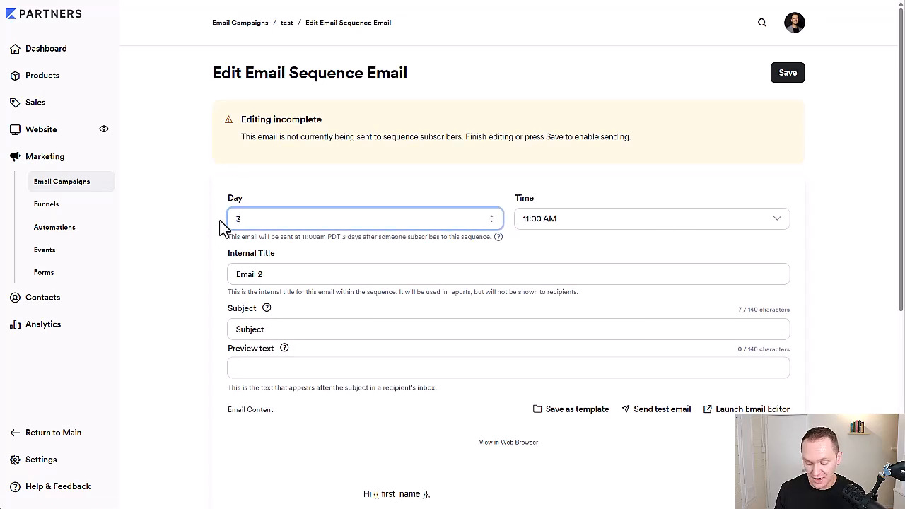
key(Backspace)
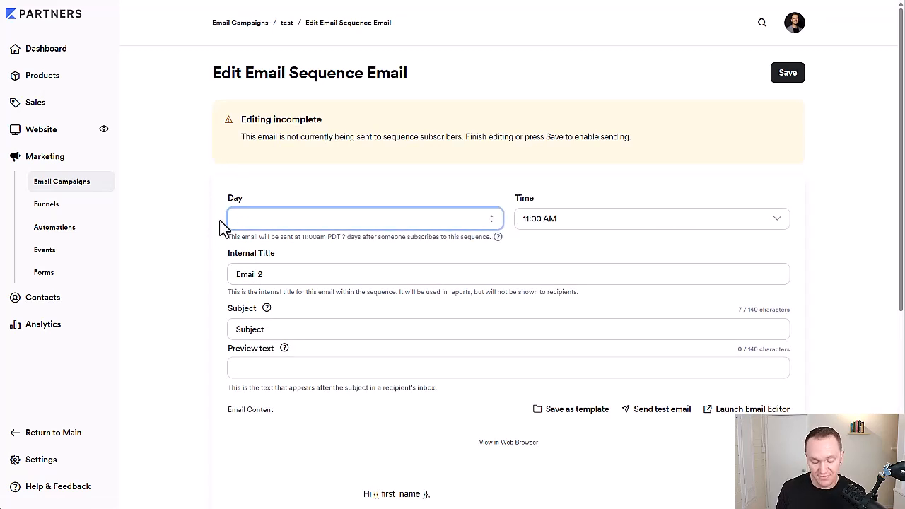
click(285, 23)
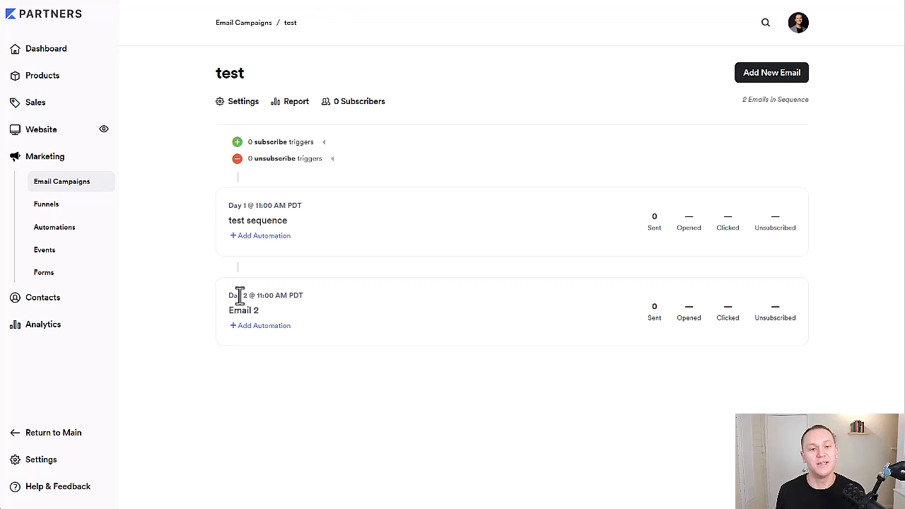
mouse_move(182, 181)
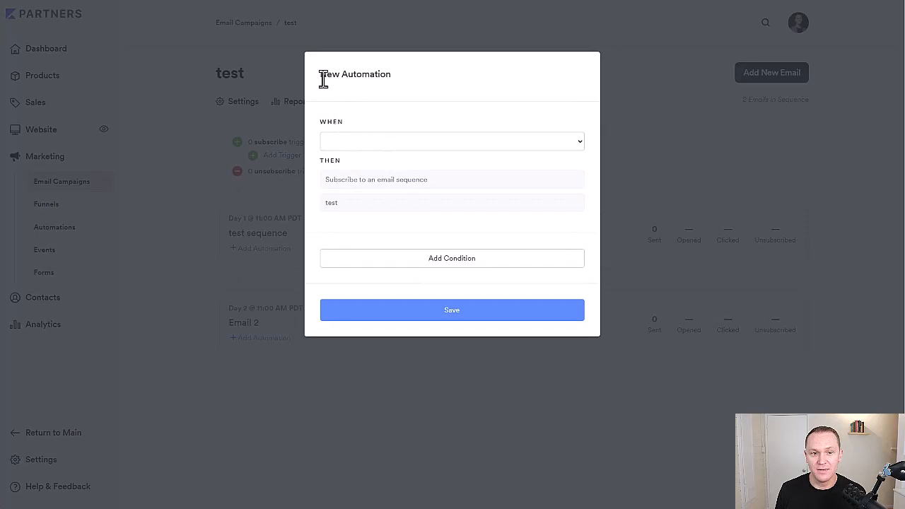
mouse_move(334, 157)
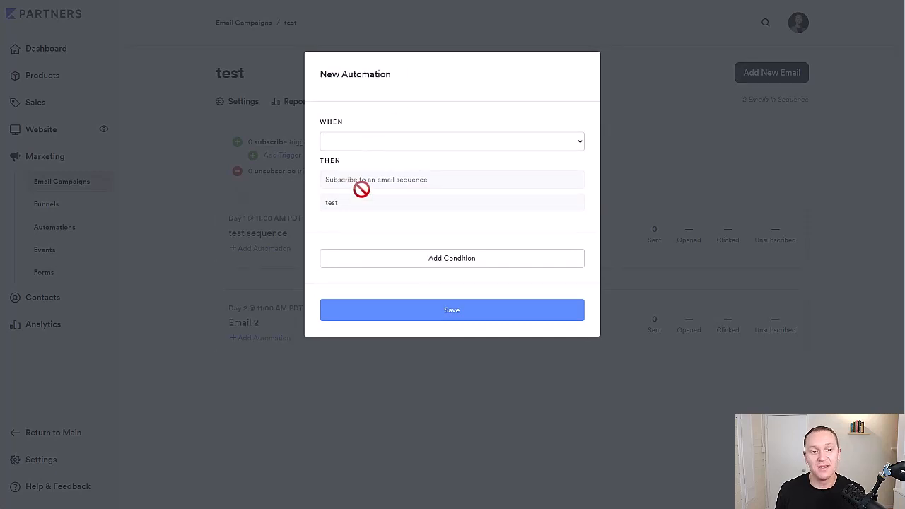
- Save a subscribe trigger firing when the Webinar Test Form is submitted, with an added condition
click(452, 142)
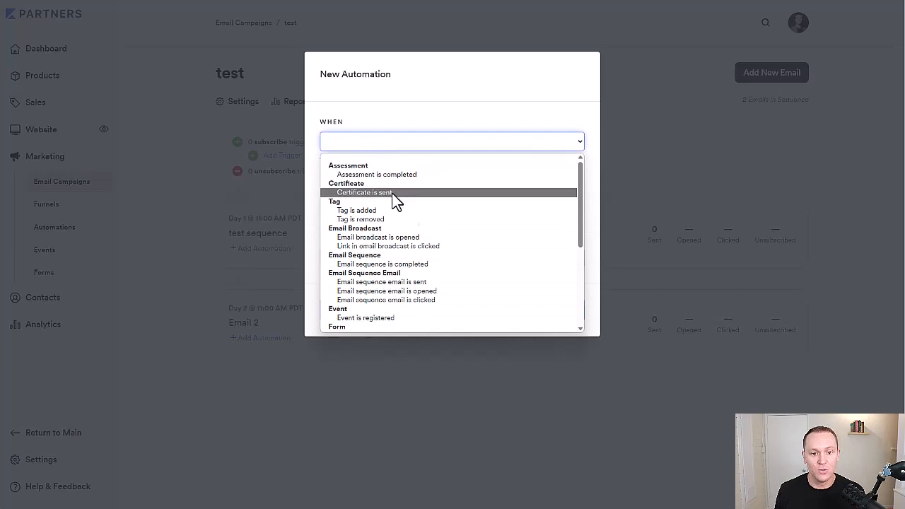
scroll(down, 3)
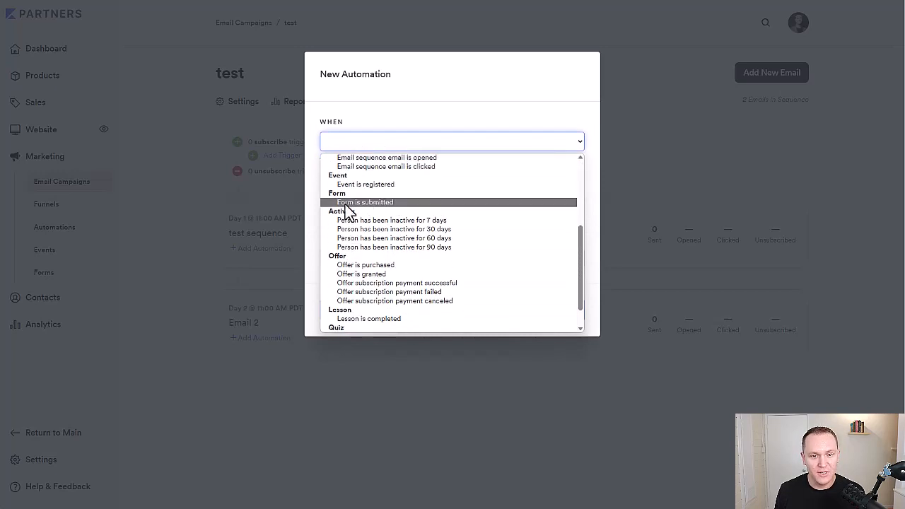
click(365, 202)
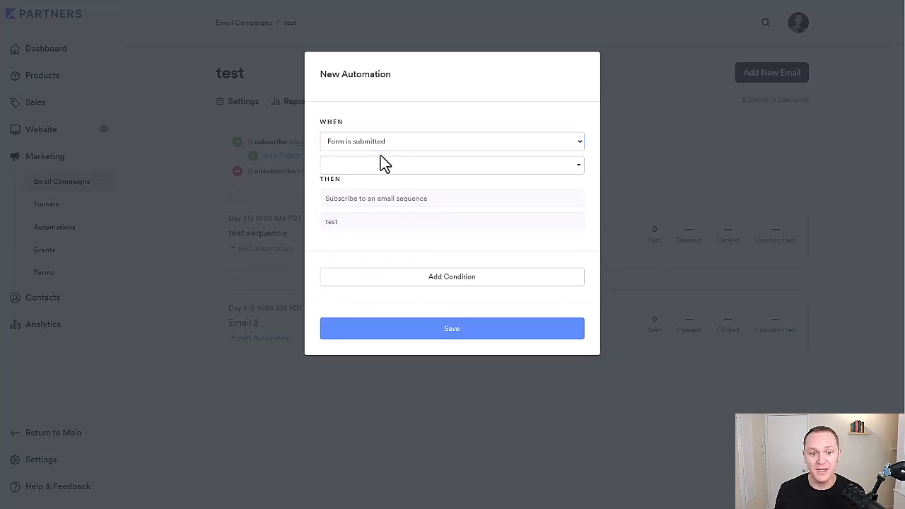
click(452, 164)
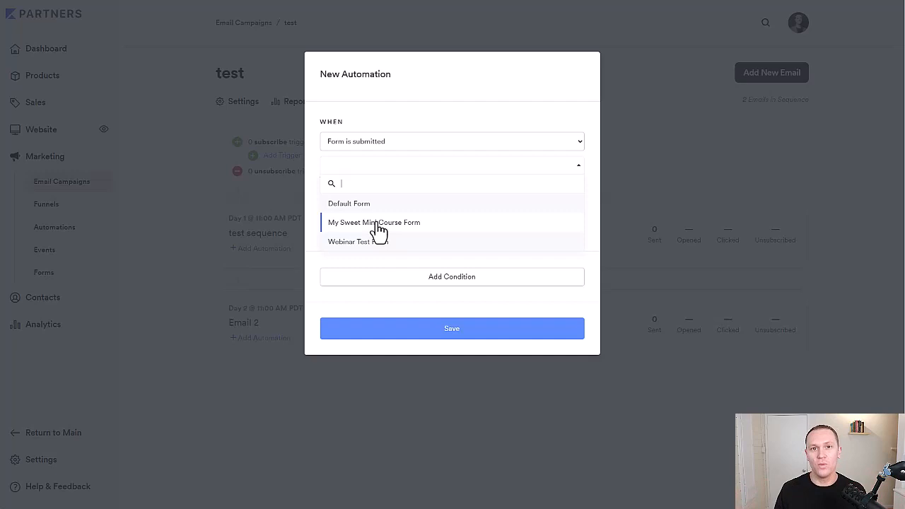
click(348, 241)
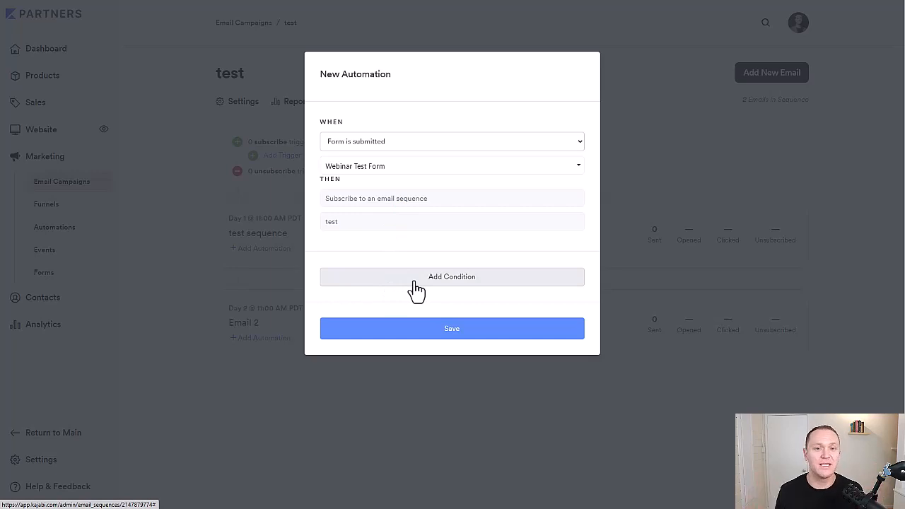
click(452, 276)
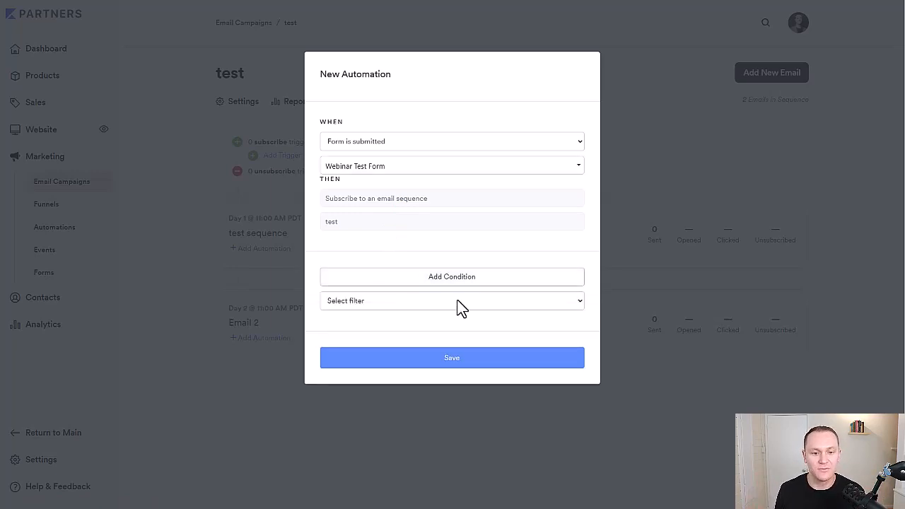
mouse_move(393, 253)
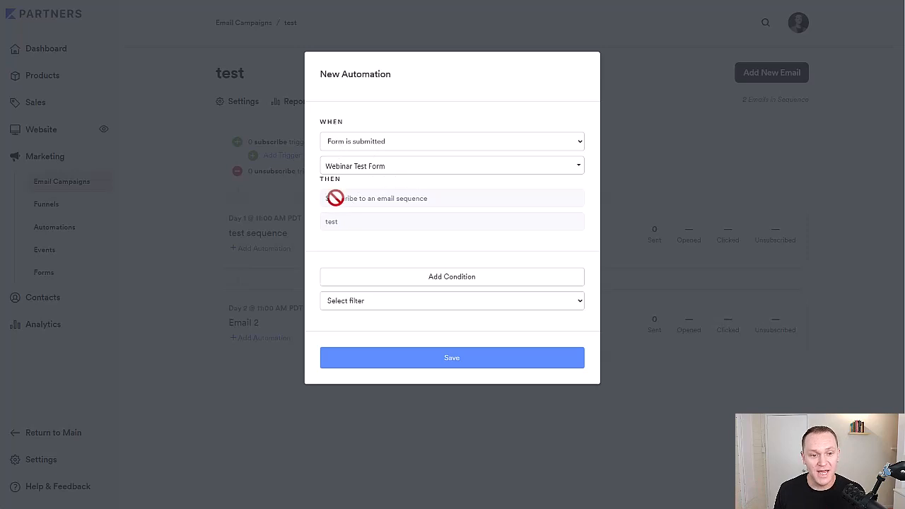
mouse_move(413, 370)
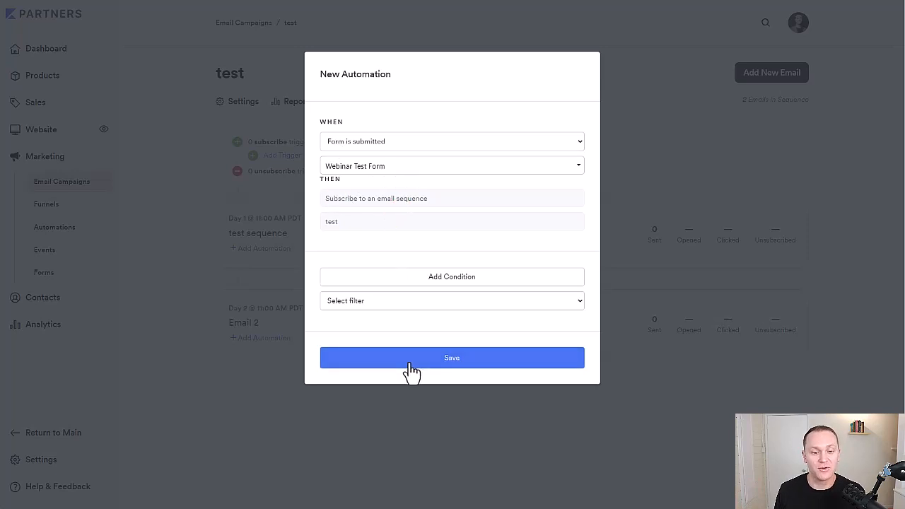
click(452, 356)
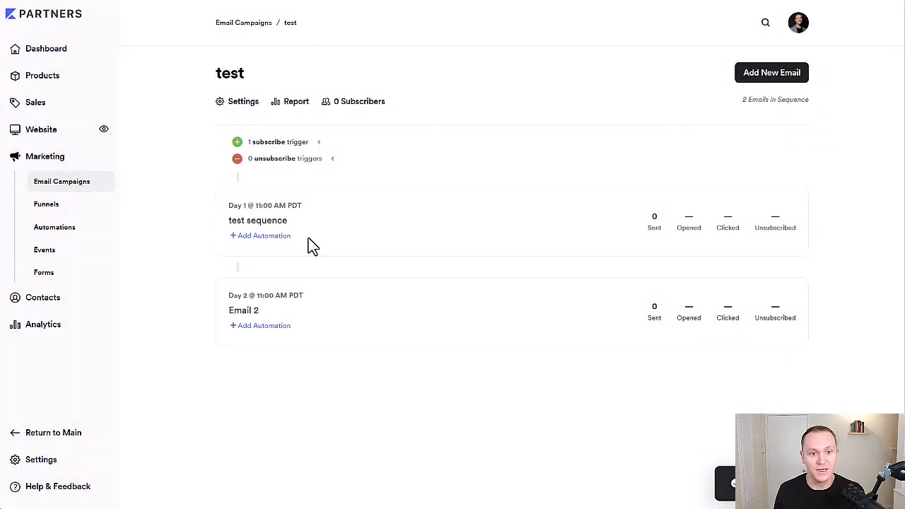
- Start an unsubscribe trigger without saving it, then open the 'test' sequence Report
click(333, 158)
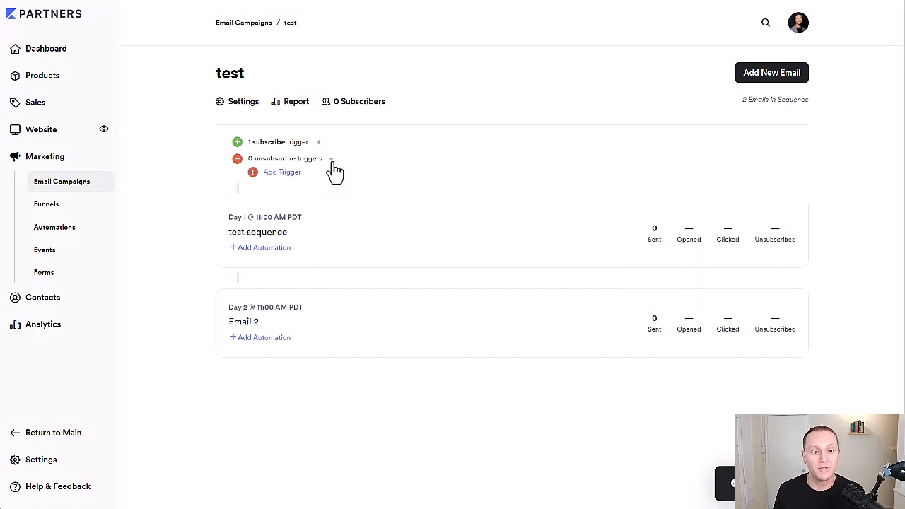
click(281, 173)
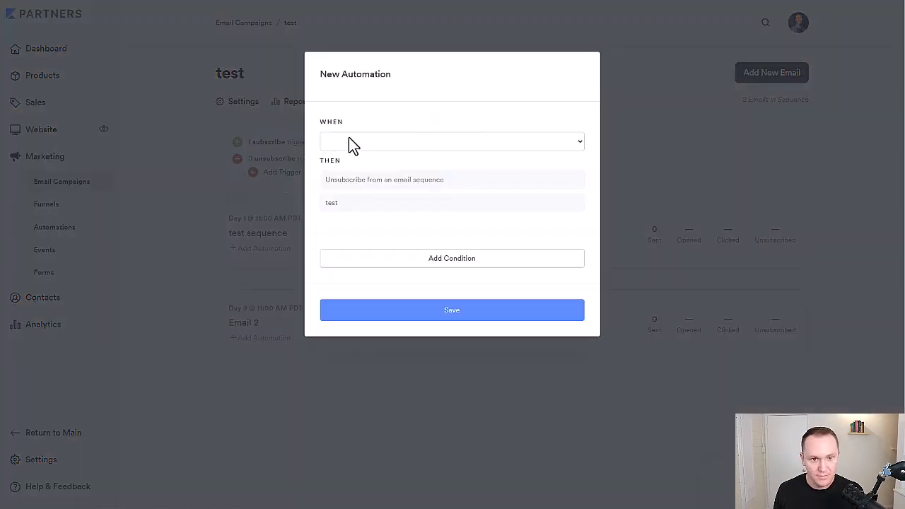
click(452, 142)
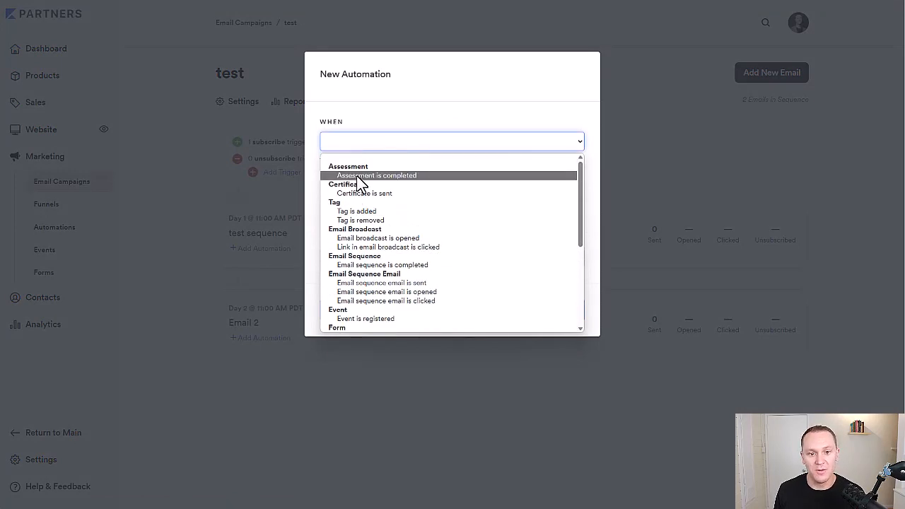
scroll(down, 3)
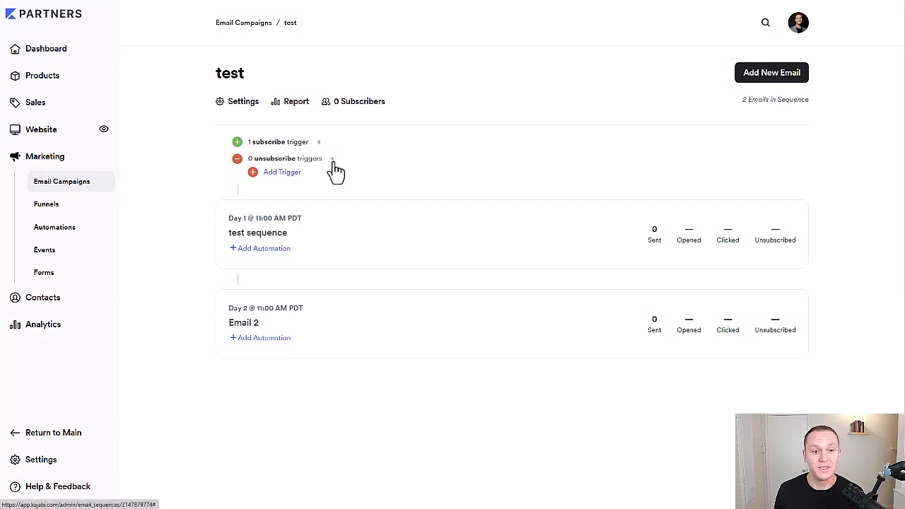
click(334, 158)
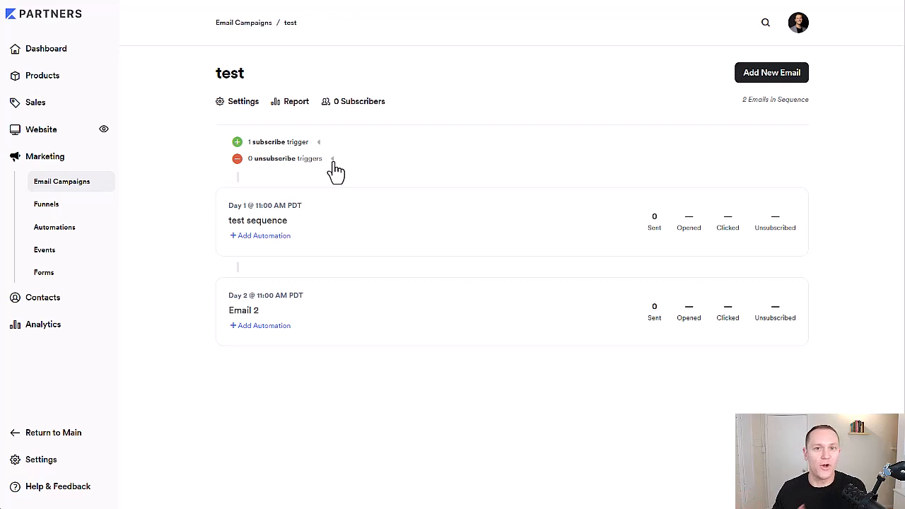
mouse_move(182, 203)
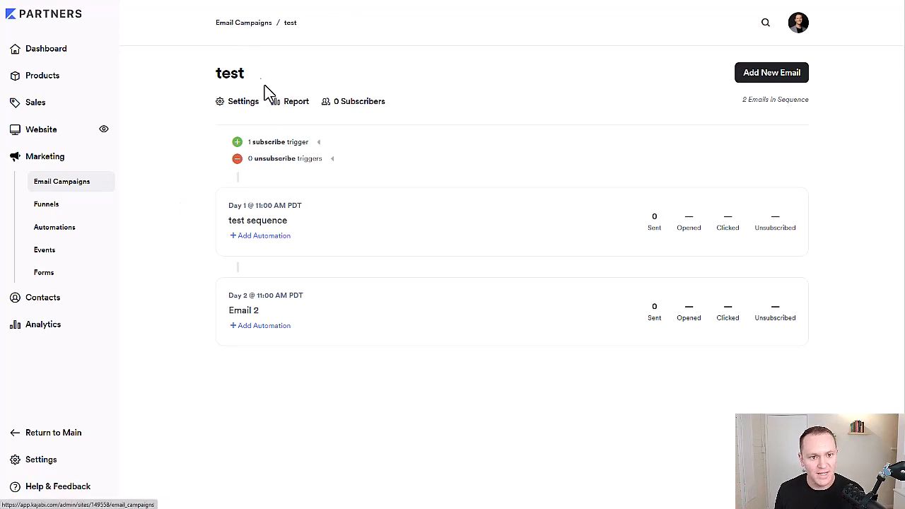
click(297, 102)
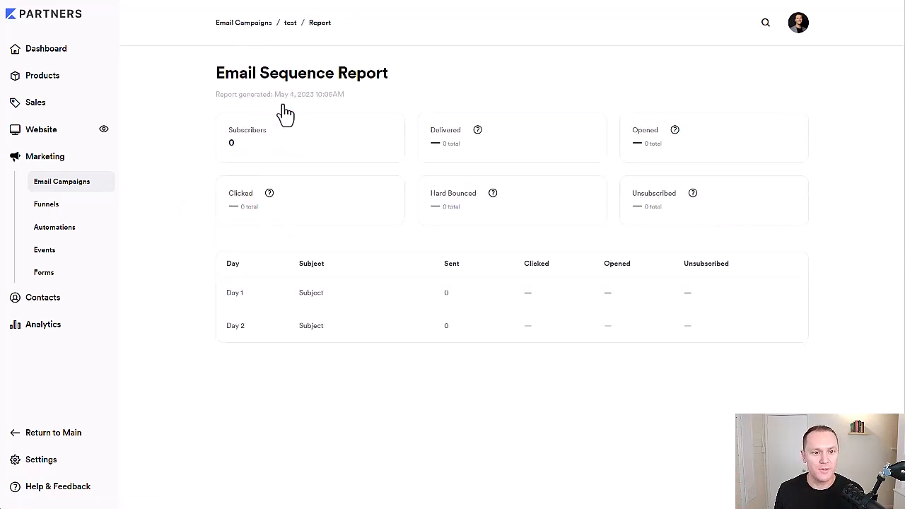
mouse_move(393, 365)
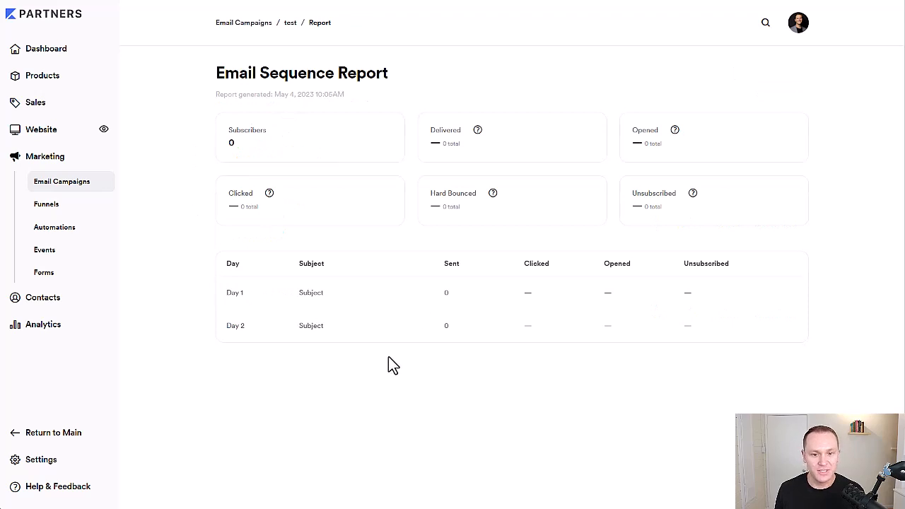
mouse_move(619, 217)
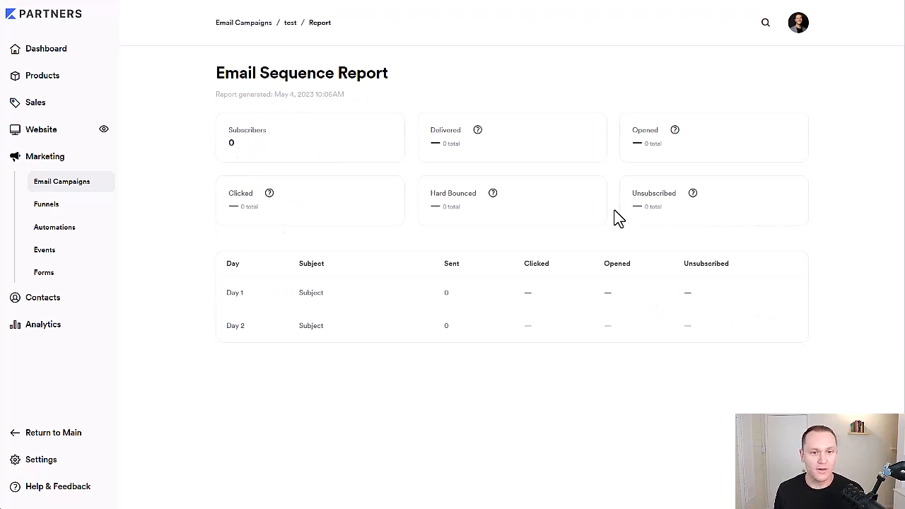
mouse_move(180, 155)
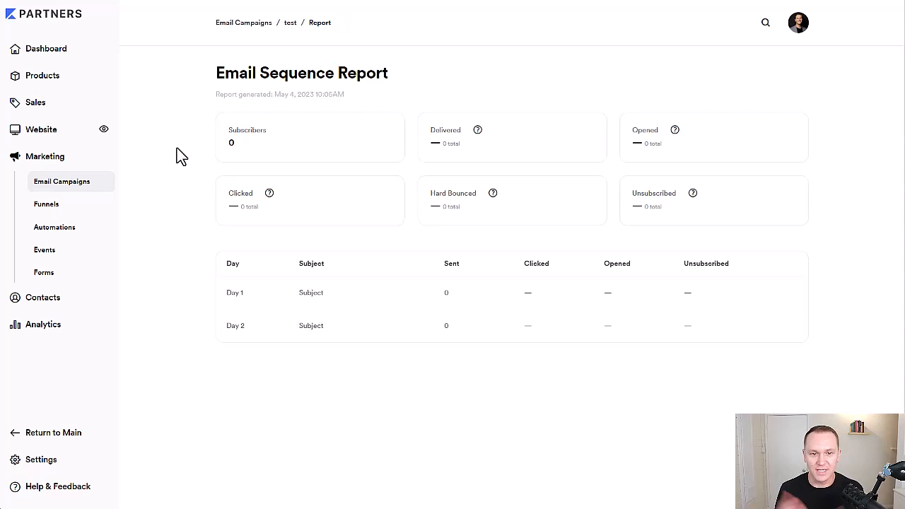
mouse_move(235, 320)
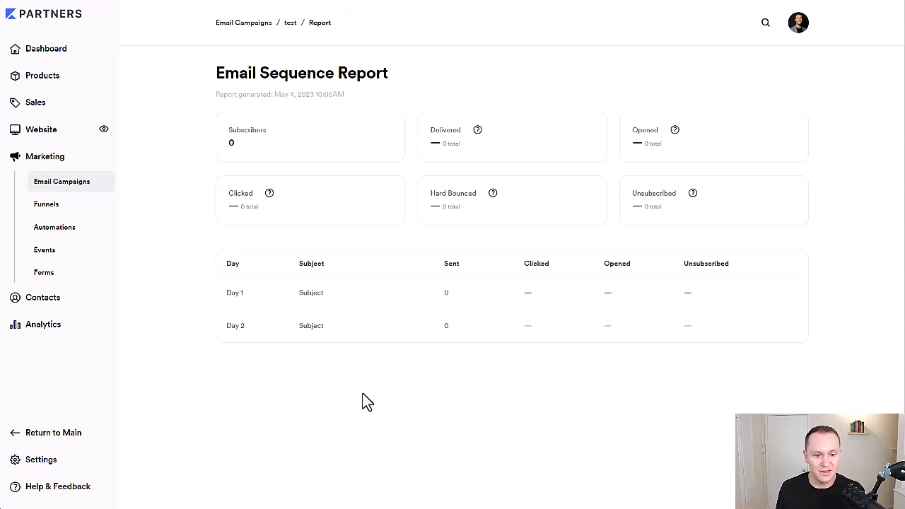
double_click(311, 291)
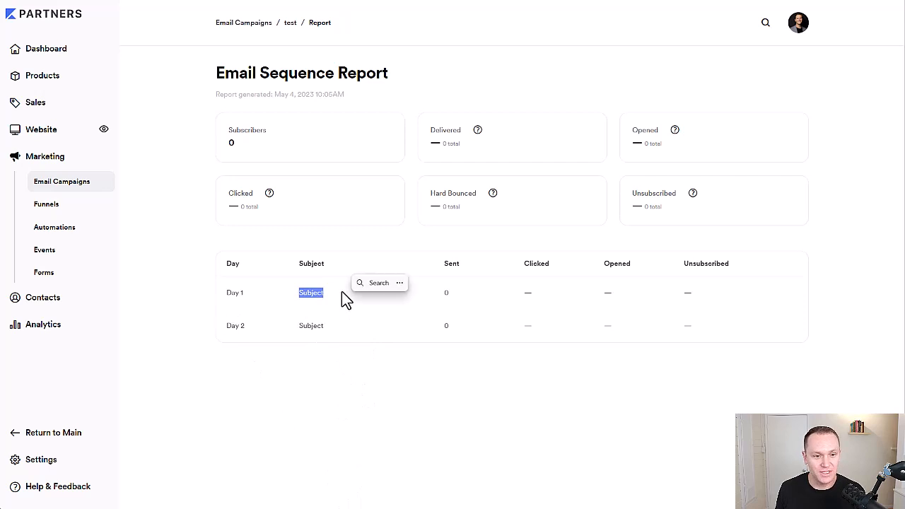
click(340, 297)
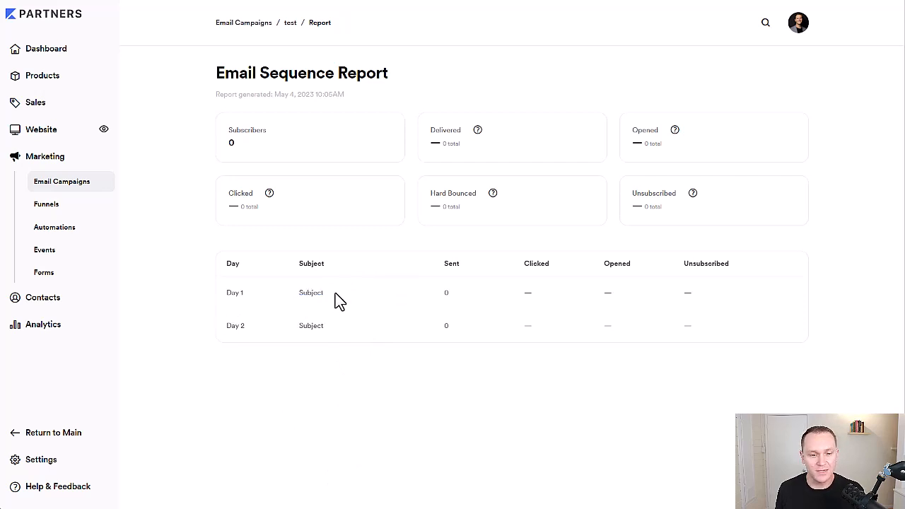
mouse_move(251, 300)
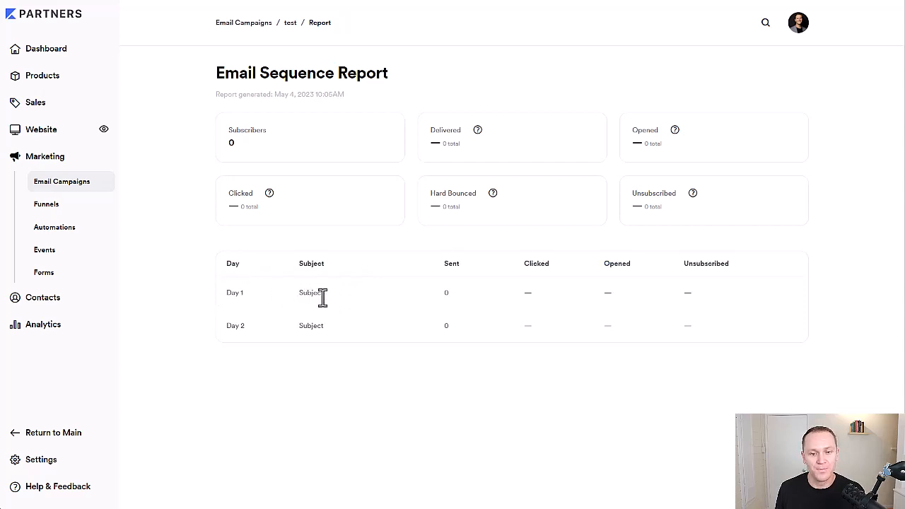
mouse_move(455, 300)
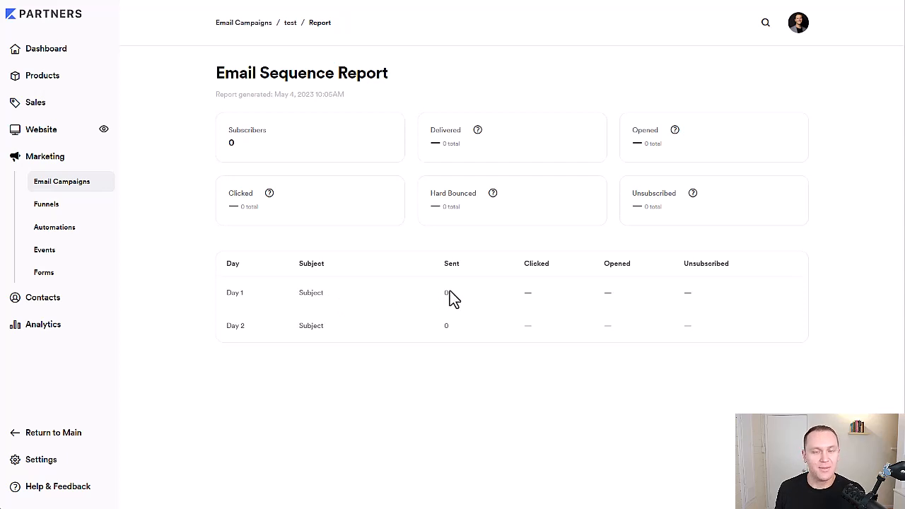
mouse_move(622, 300)
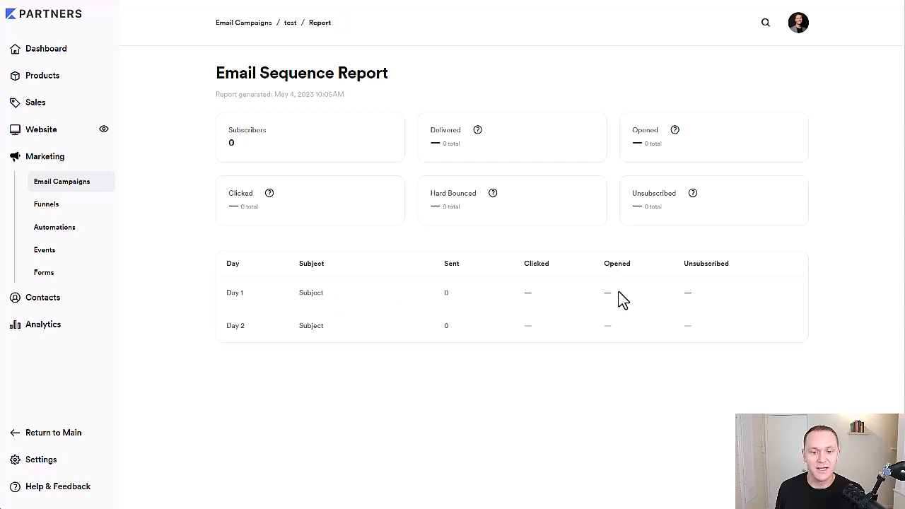
mouse_move(474, 338)
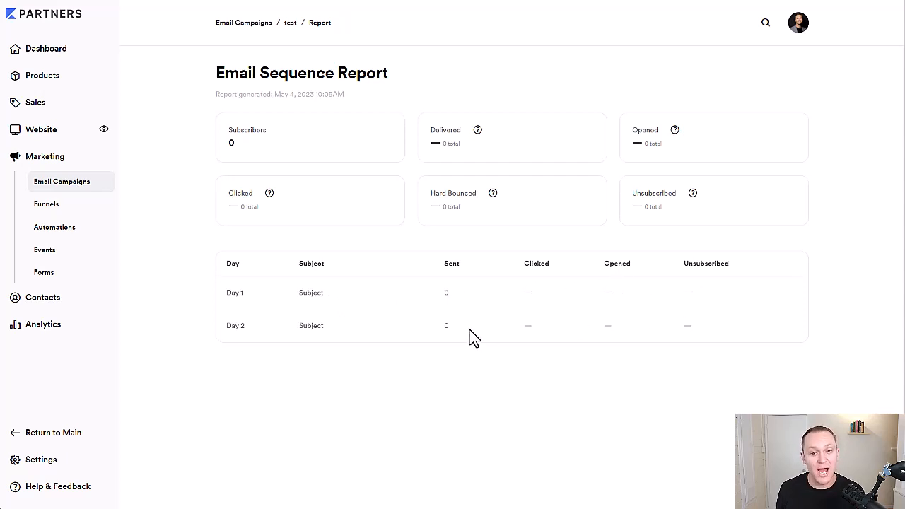
mouse_move(480, 293)
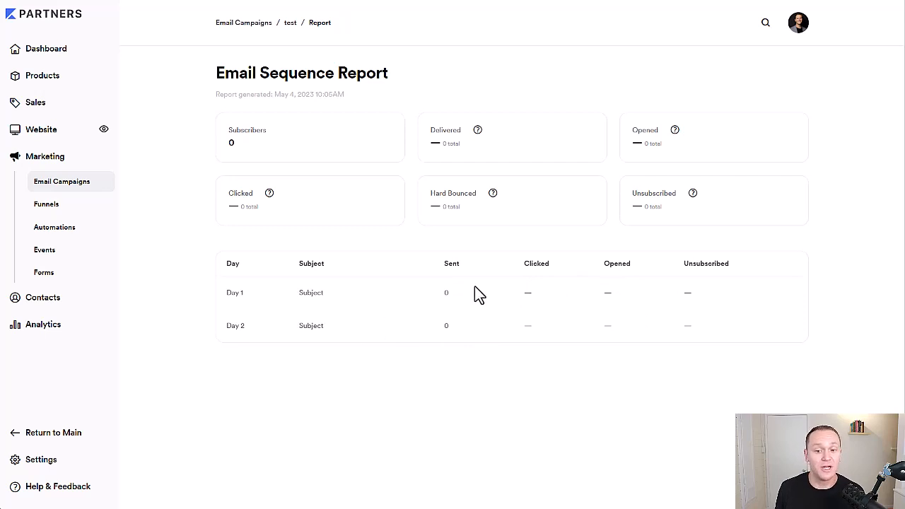
mouse_move(534, 310)
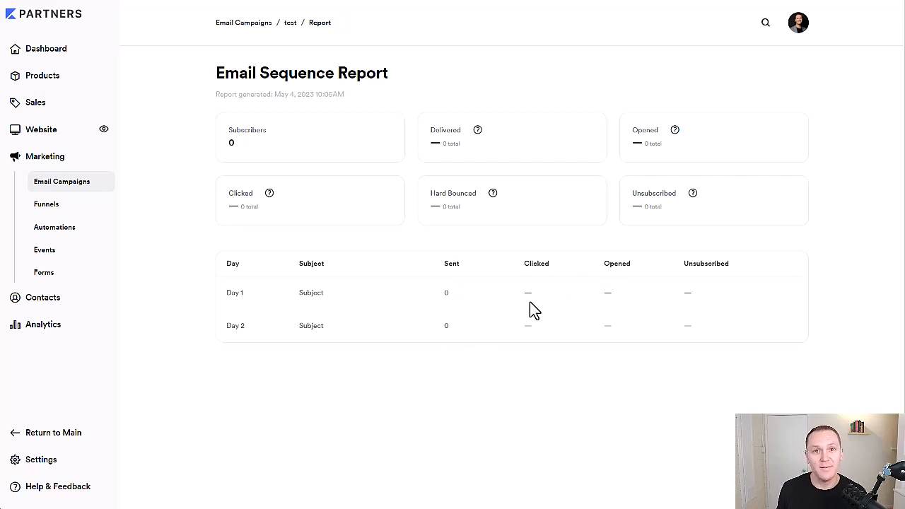
mouse_move(686, 299)
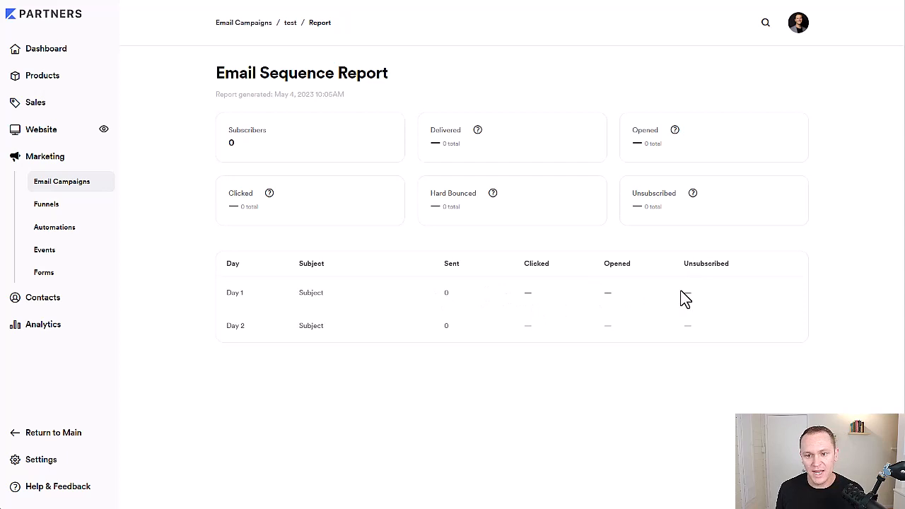
double_click(705, 263)
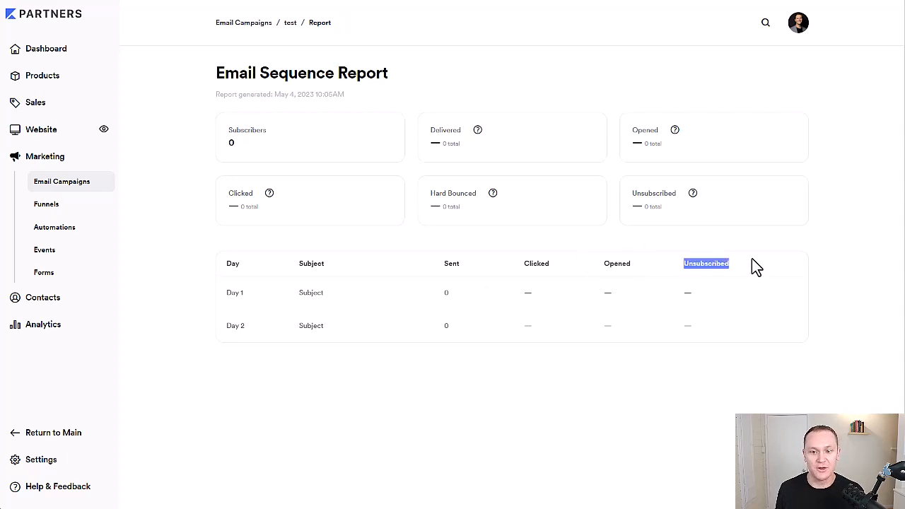
mouse_move(879, 281)
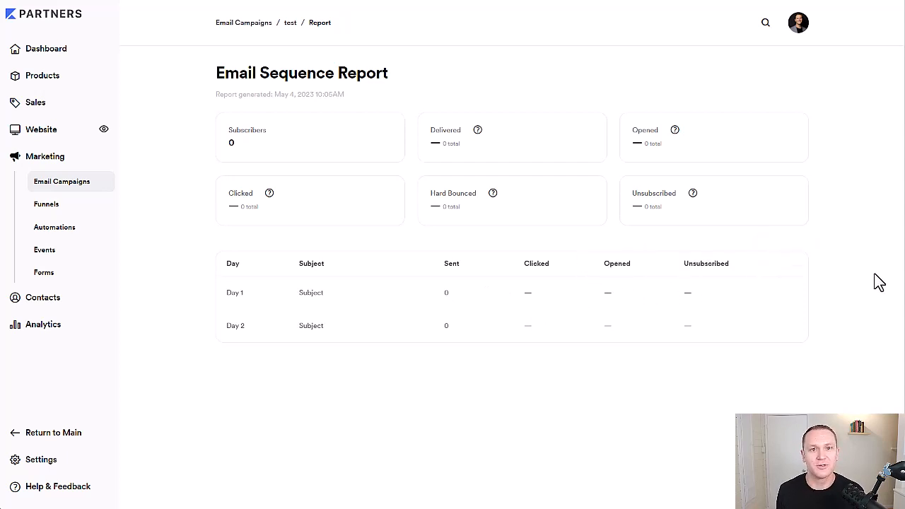
mouse_move(870, 284)
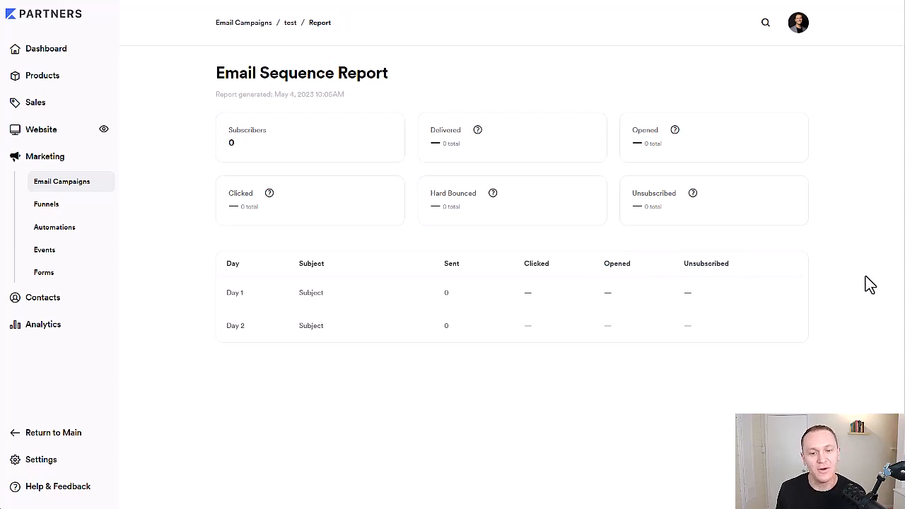
double_click(536, 263)
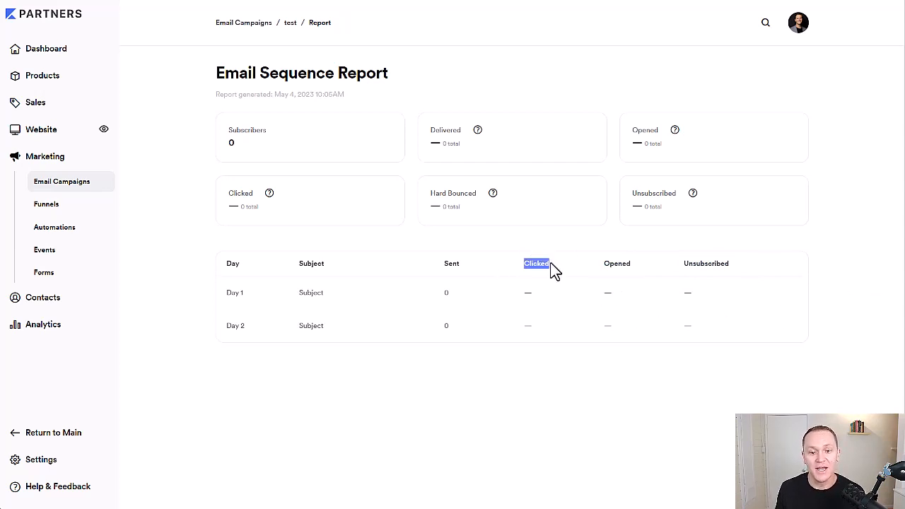
mouse_move(342, 271)
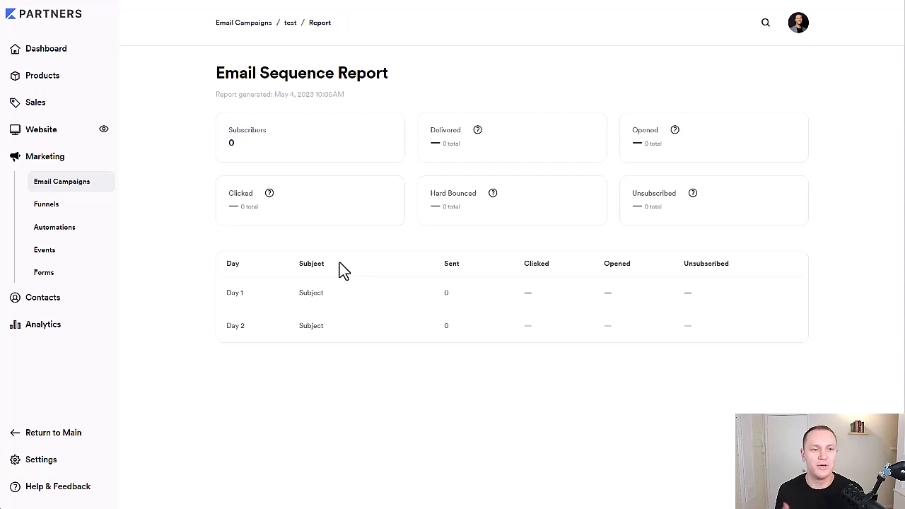
mouse_move(393, 303)
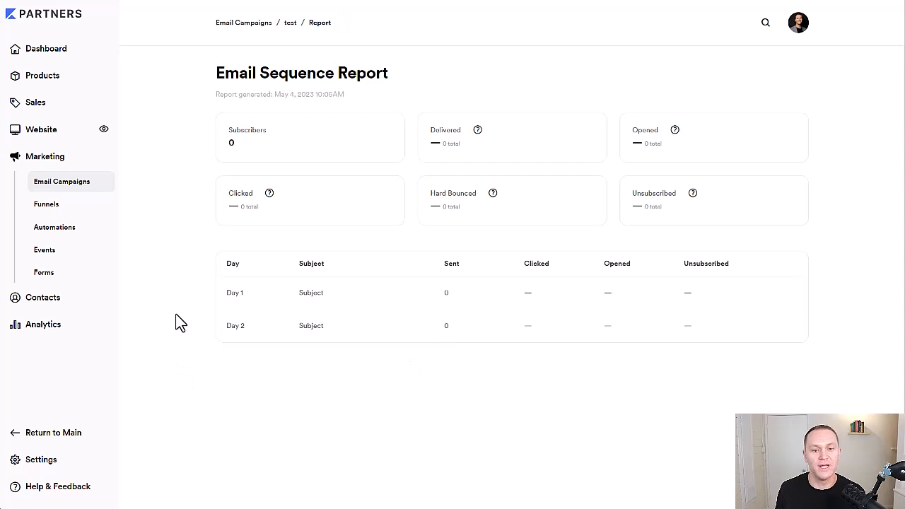
mouse_move(198, 190)
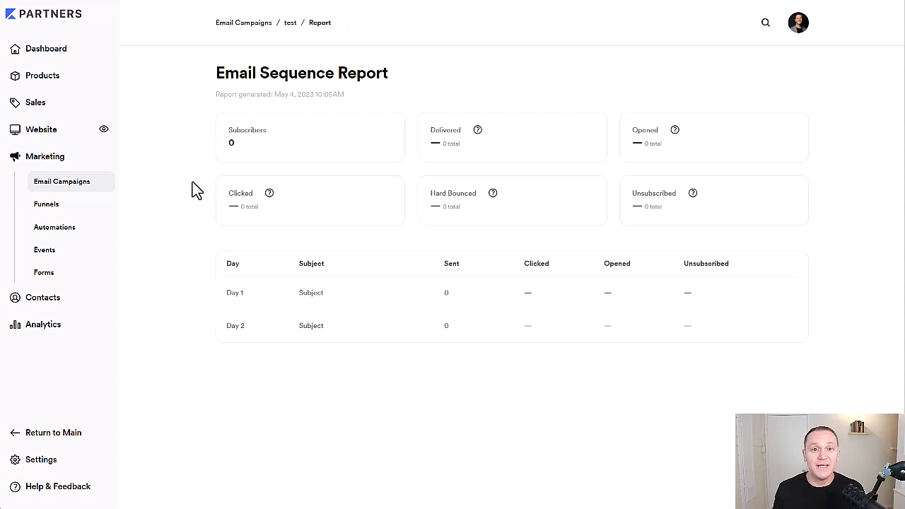
- Start a new email campaign as a one-off broadcast from the campaigns list
click(243, 23)
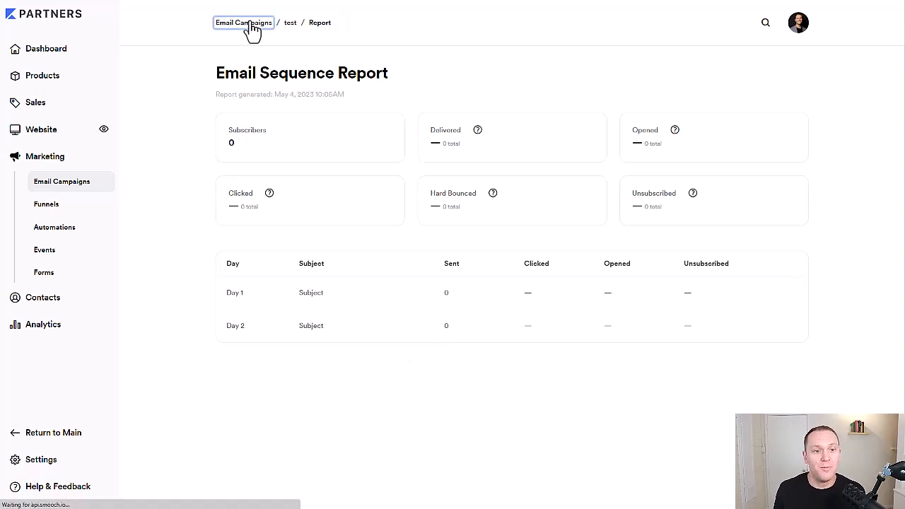
click(243, 22)
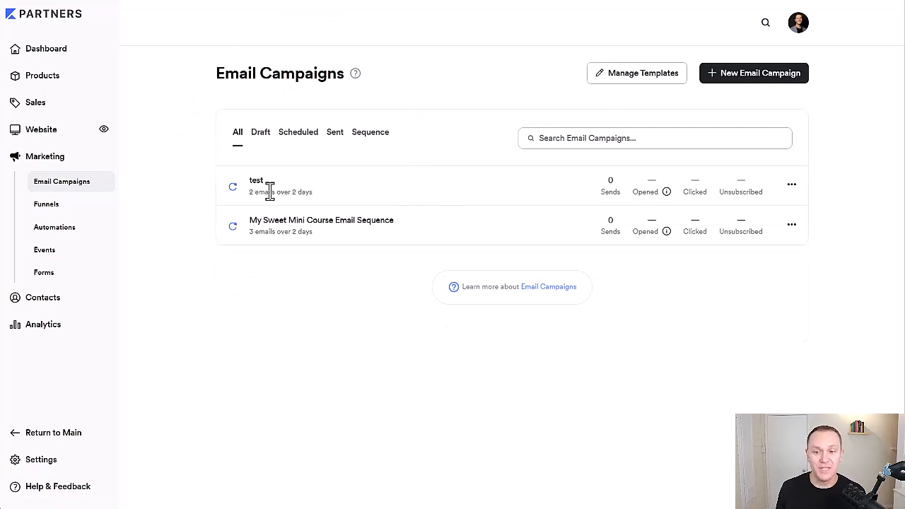
click(752, 74)
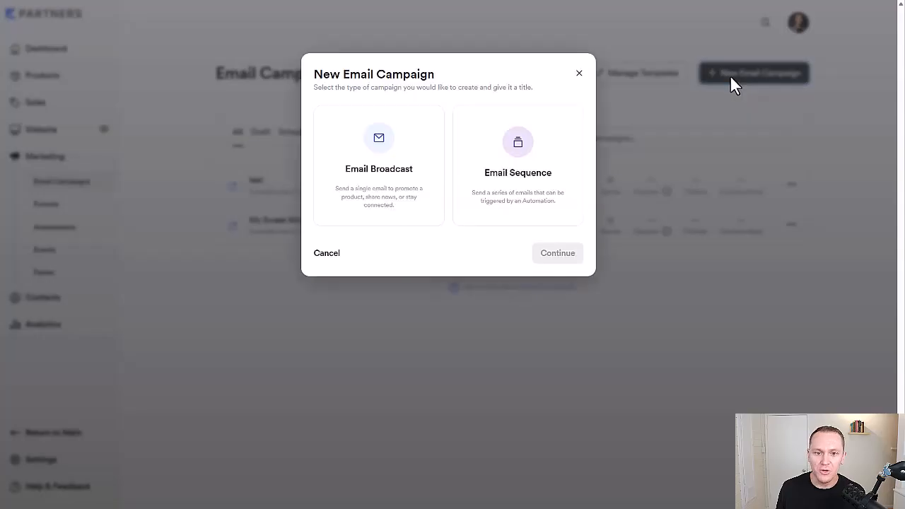
click(379, 167)
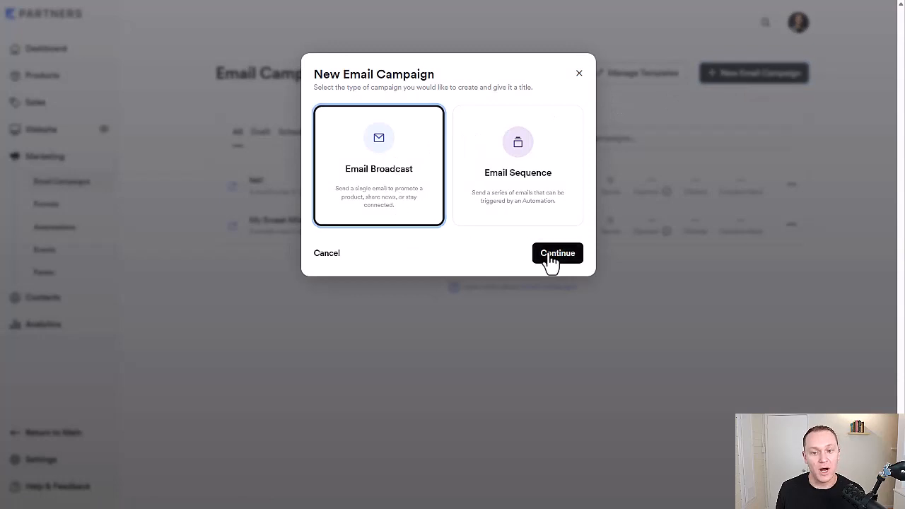
click(557, 254)
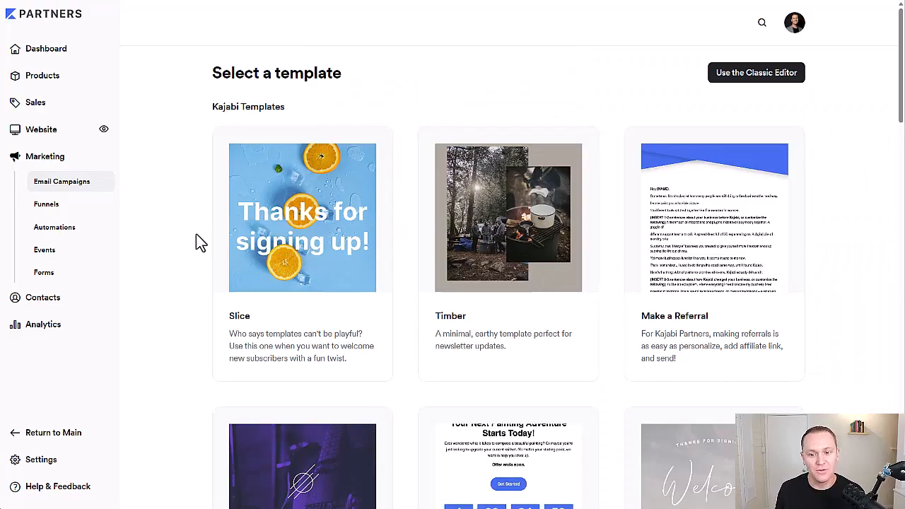
- Title the broadcast 'Broadcast test' and create it
scroll(down, 3)
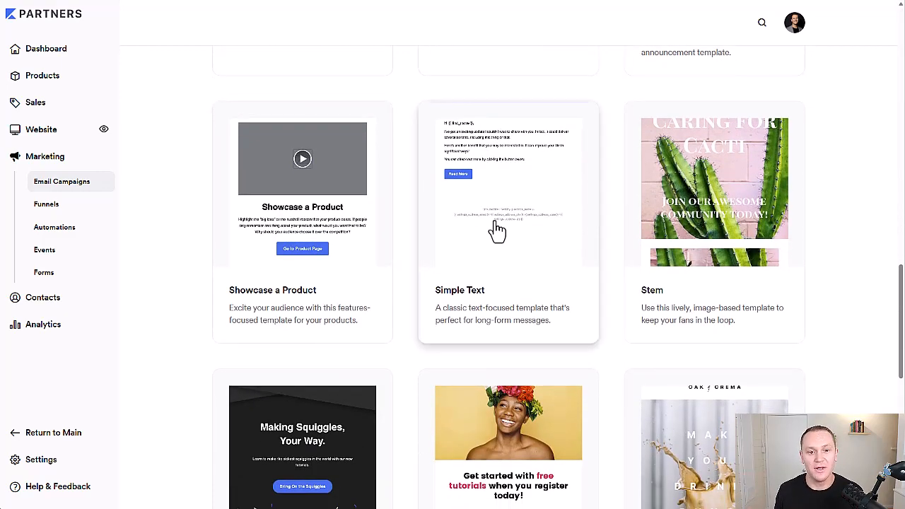
click(507, 221)
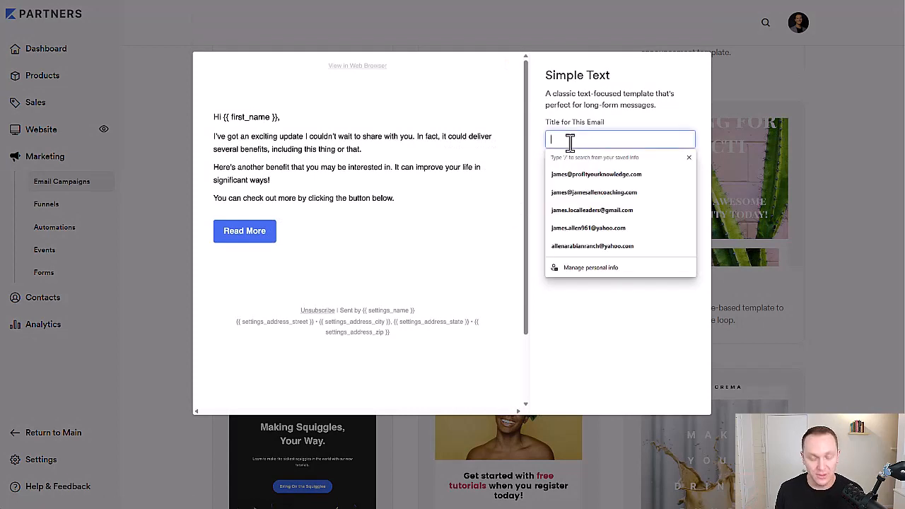
text(Broadcast test)
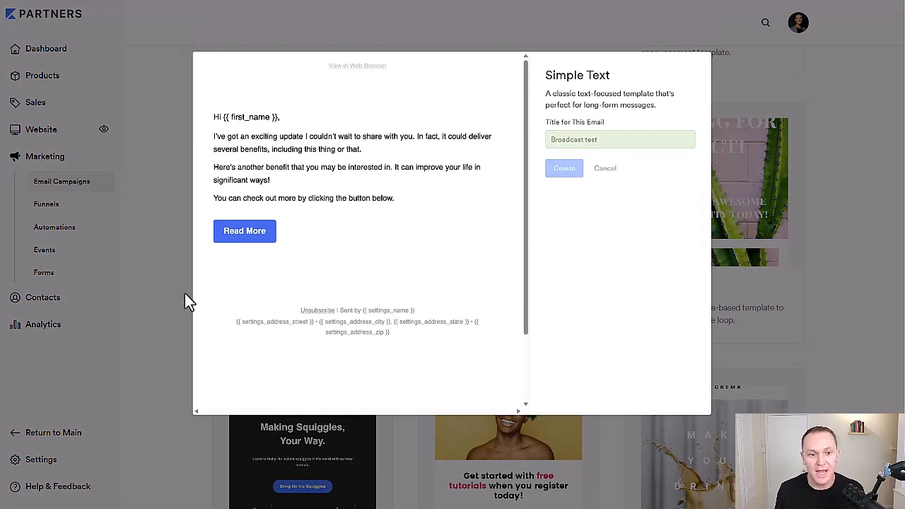
click(562, 166)
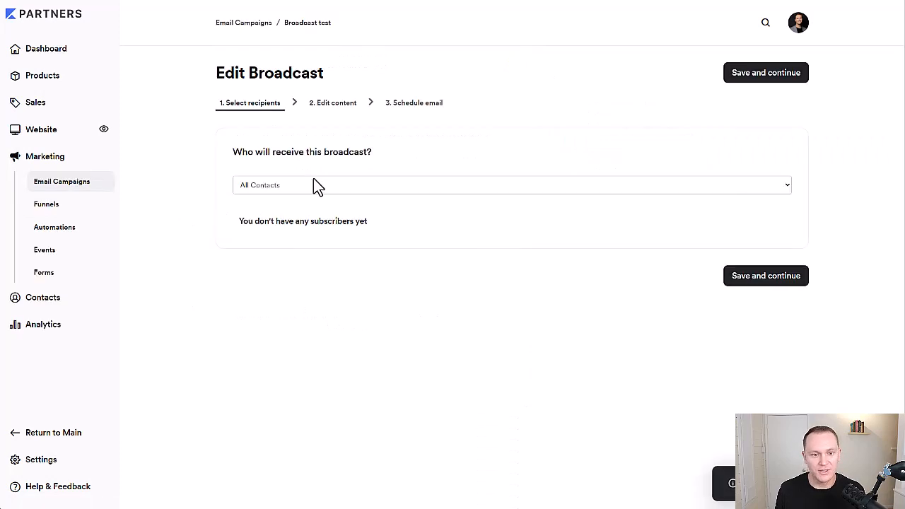
mouse_move(221, 199)
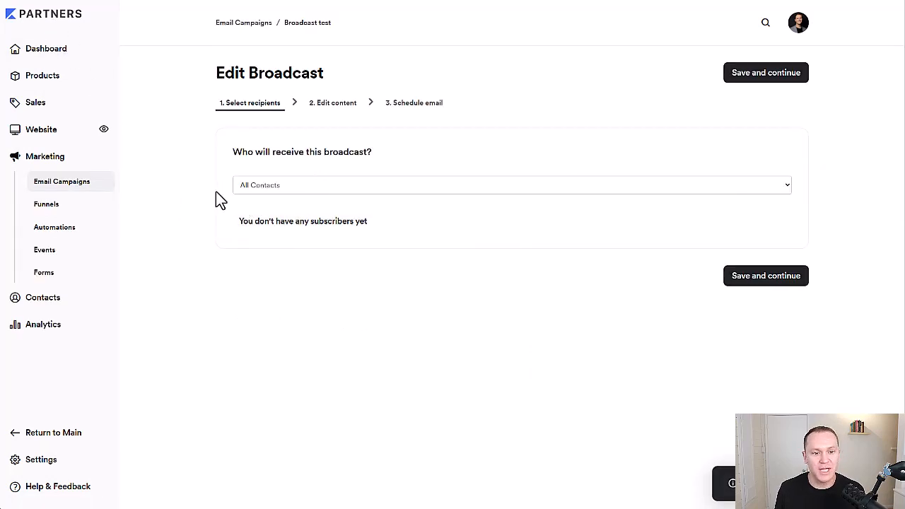
mouse_move(413, 260)
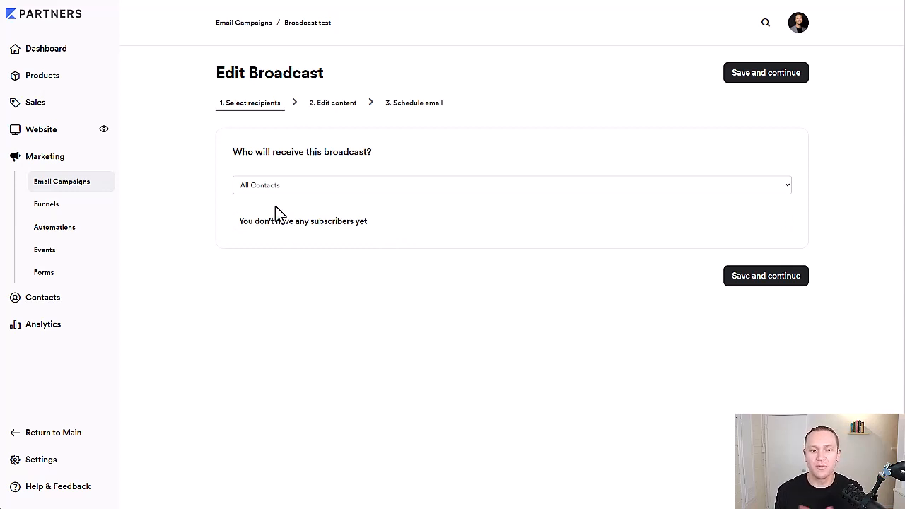
mouse_move(243, 195)
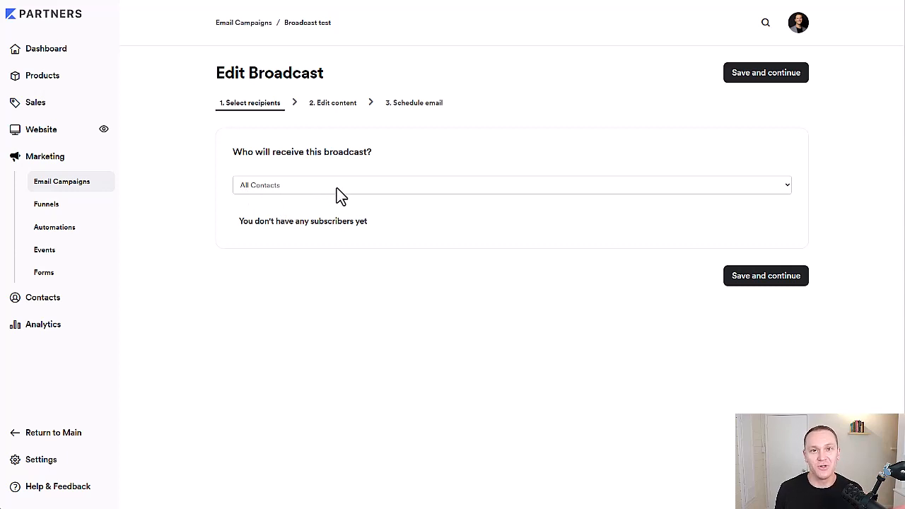
mouse_move(395, 195)
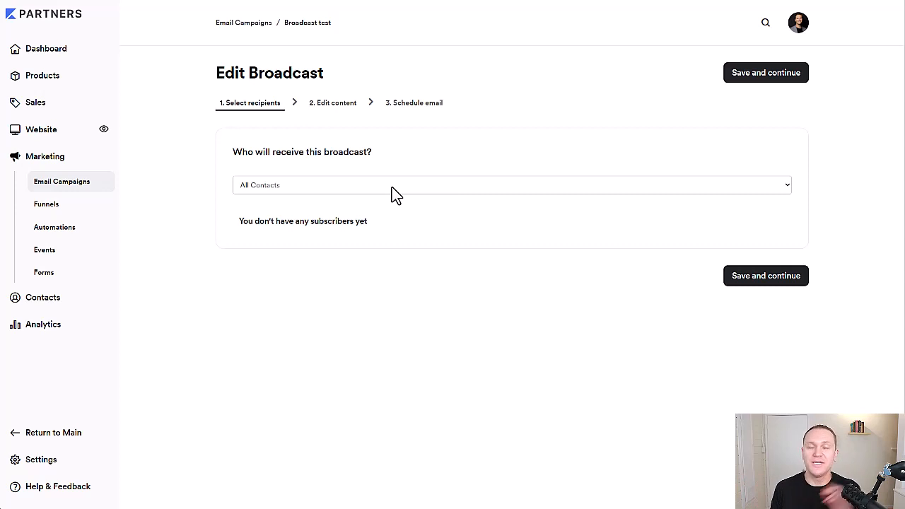
- Target a custom segment filtered by 'Is not subscribed to email sequence' with test
click(510, 184)
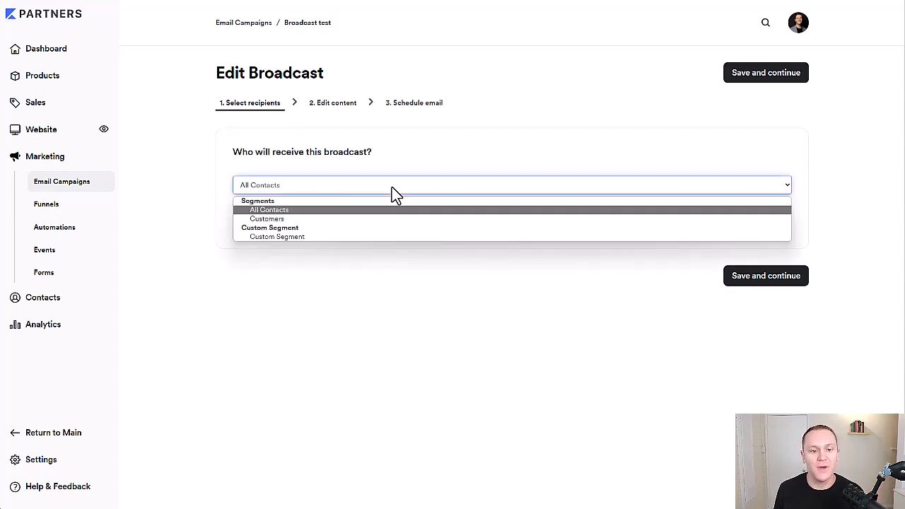
mouse_move(275, 219)
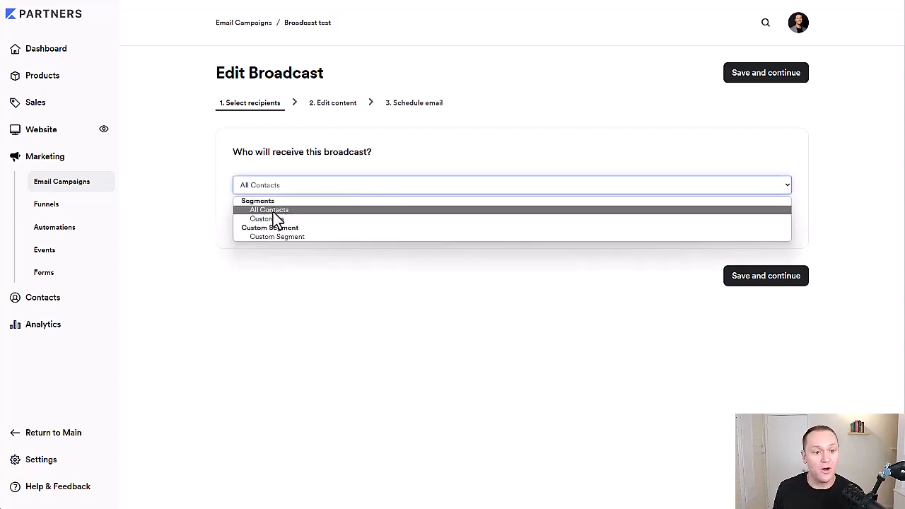
mouse_move(276, 218)
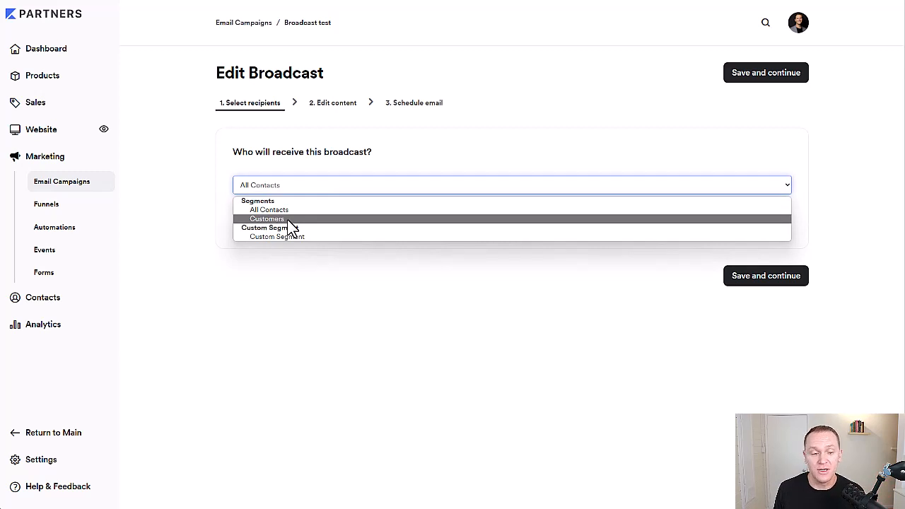
click(277, 228)
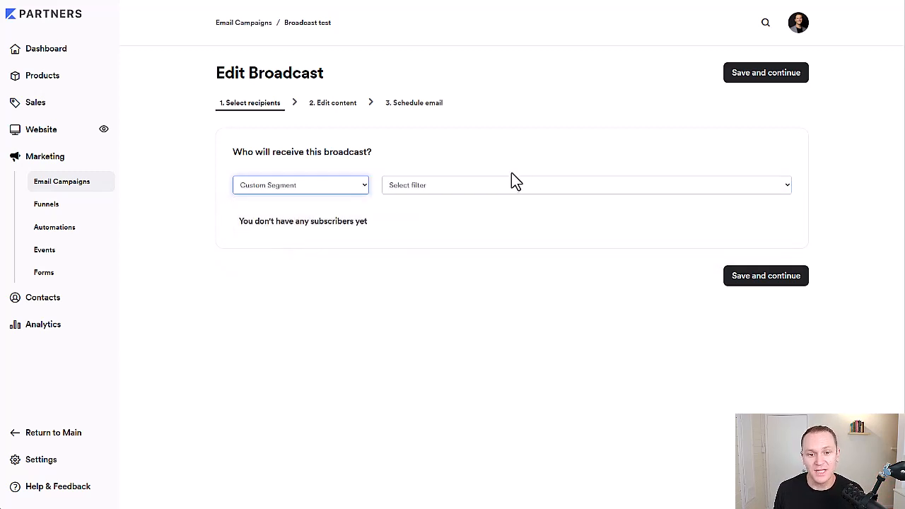
click(585, 184)
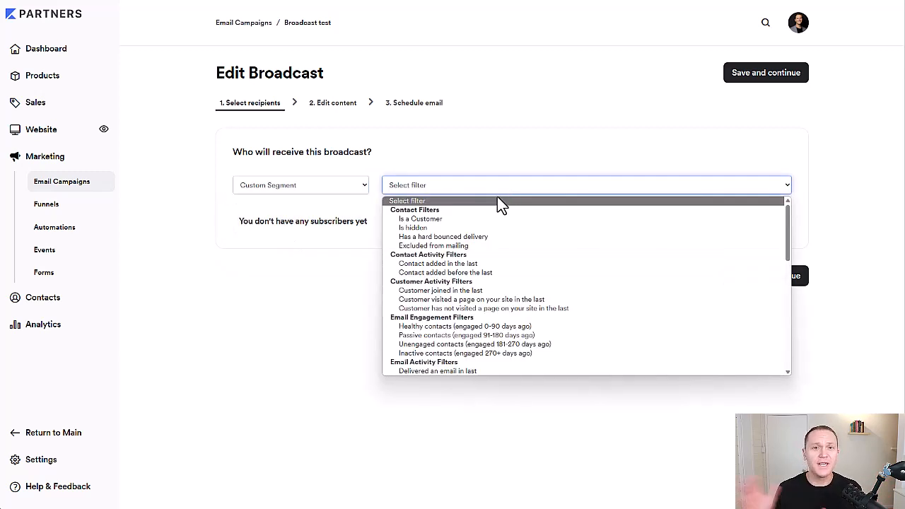
scroll(down, 3)
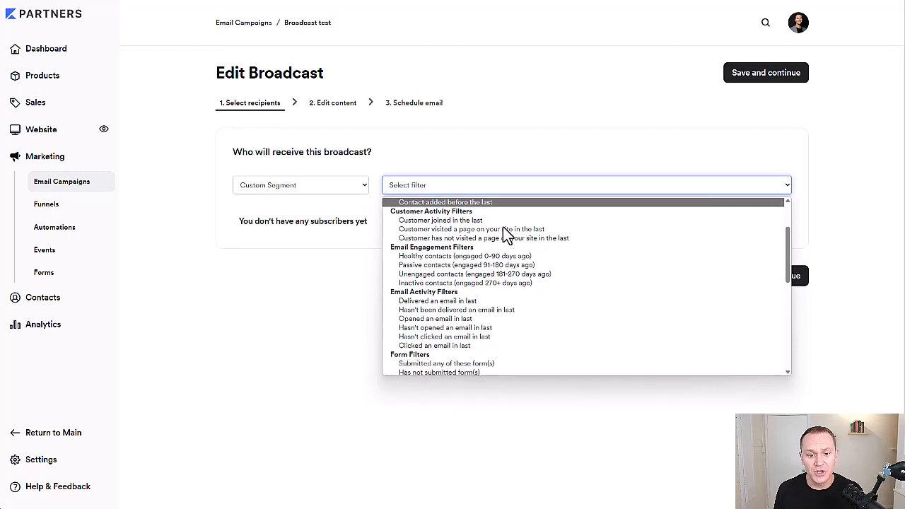
scroll(down, 3)
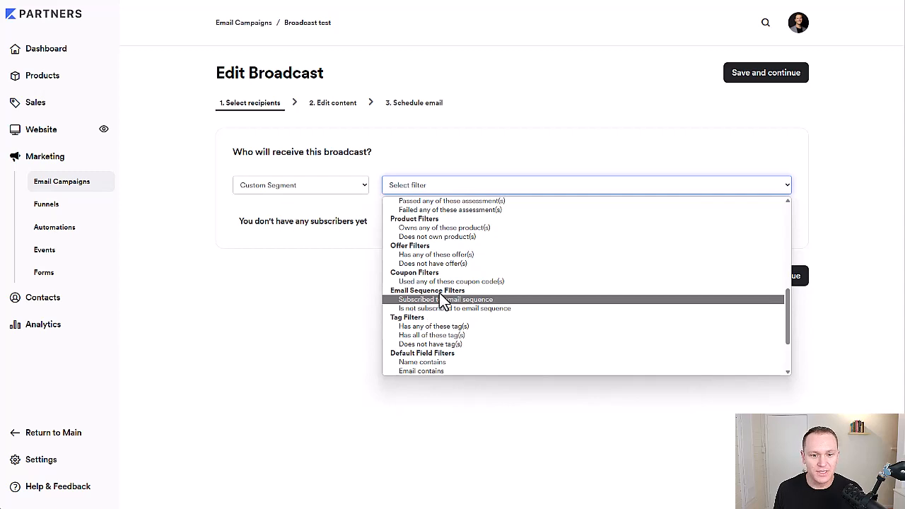
mouse_move(455, 308)
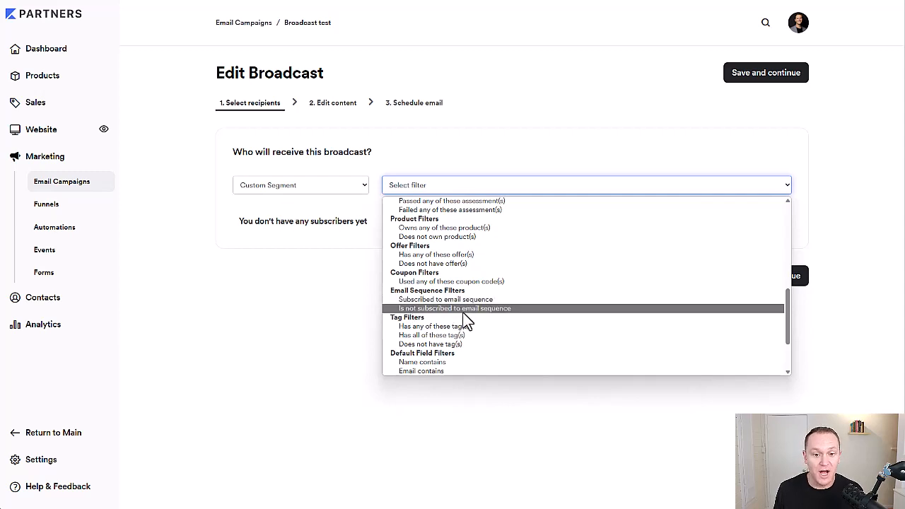
click(455, 308)
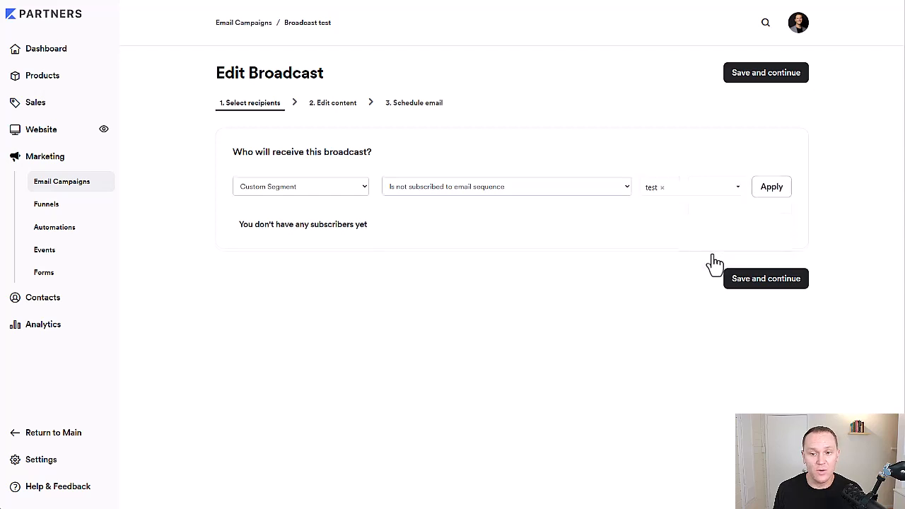
mouse_move(615, 327)
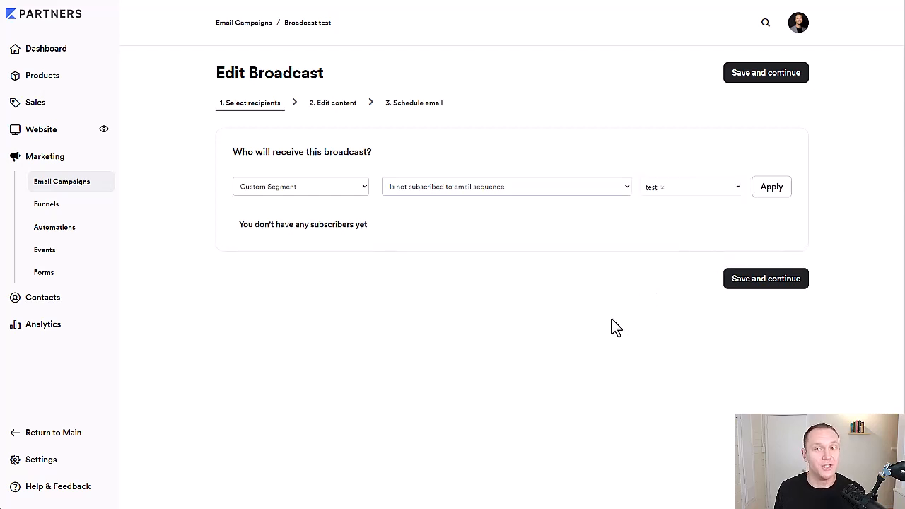
mouse_move(571, 320)
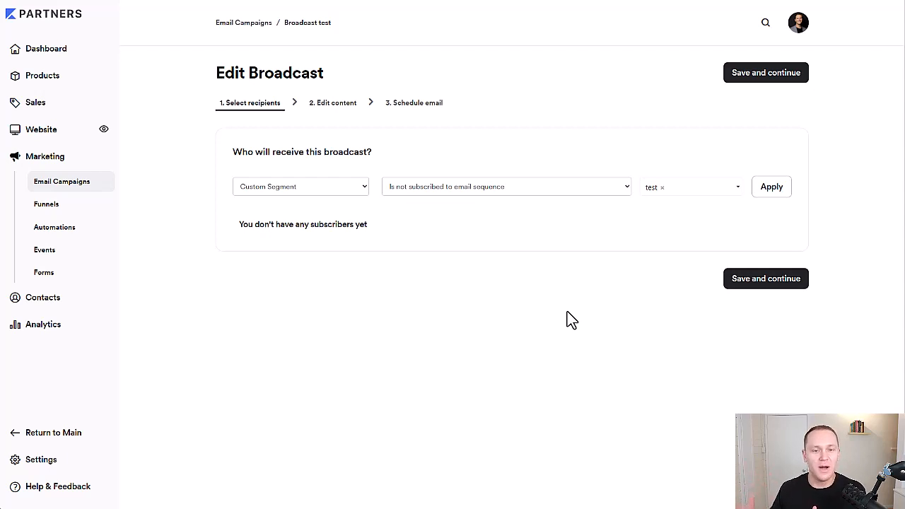
mouse_move(564, 302)
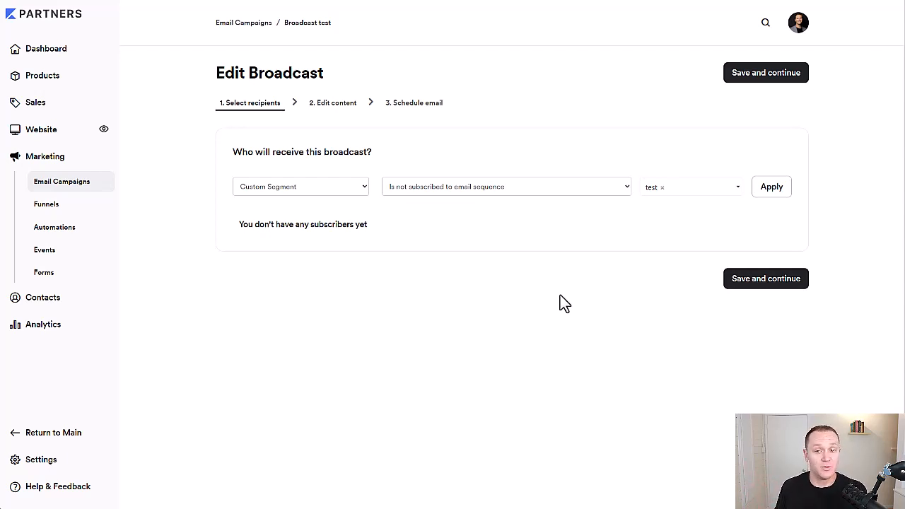
mouse_move(549, 198)
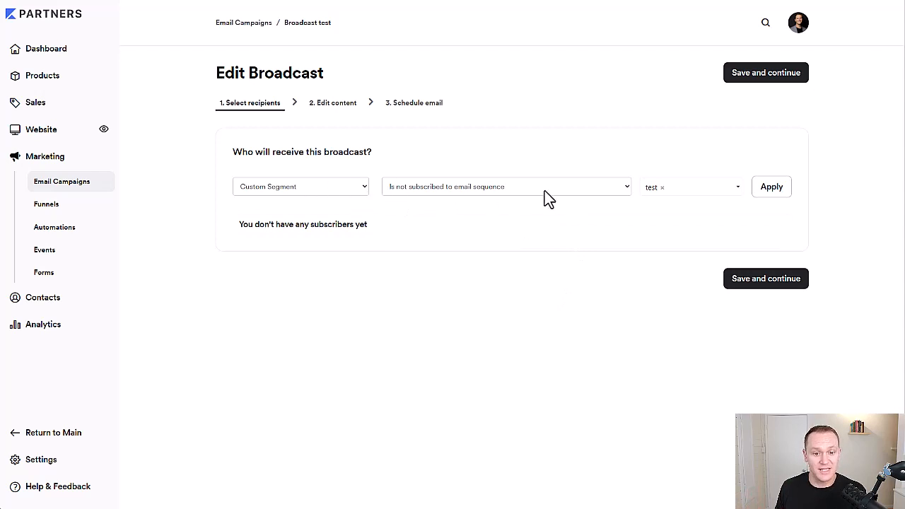
- Apply the not-subscribed-to-test filter and save the recipients, which match no contacts
click(772, 187)
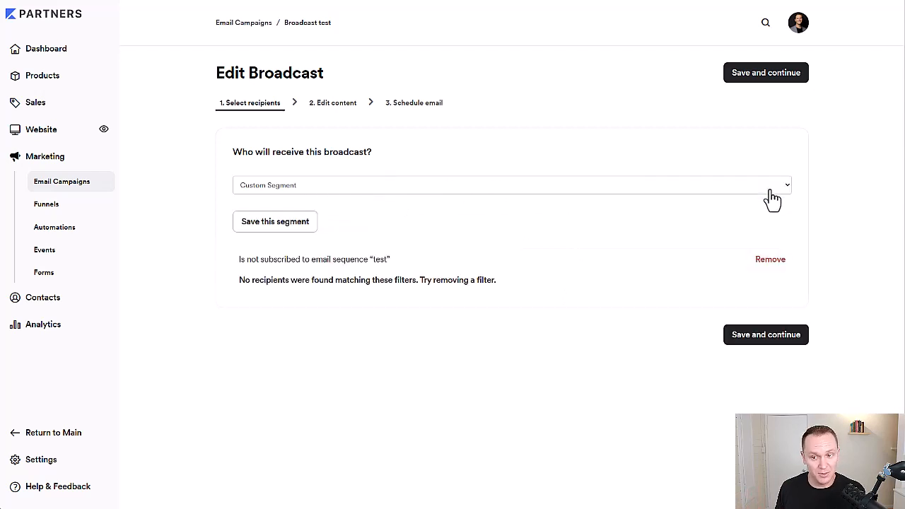
mouse_move(274, 220)
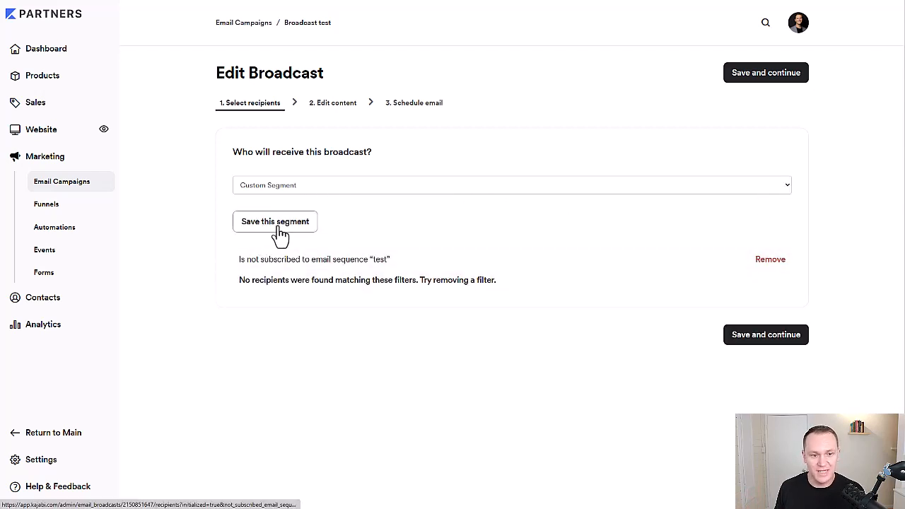
mouse_move(183, 211)
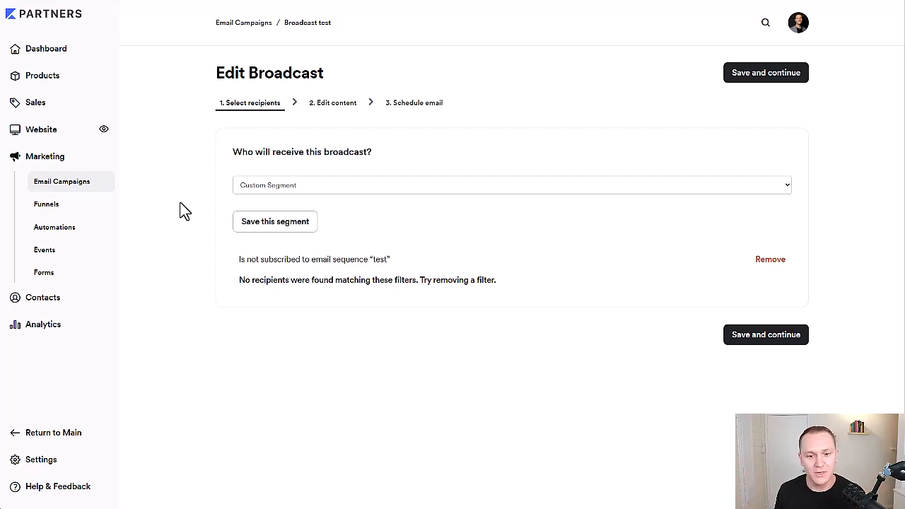
mouse_move(274, 220)
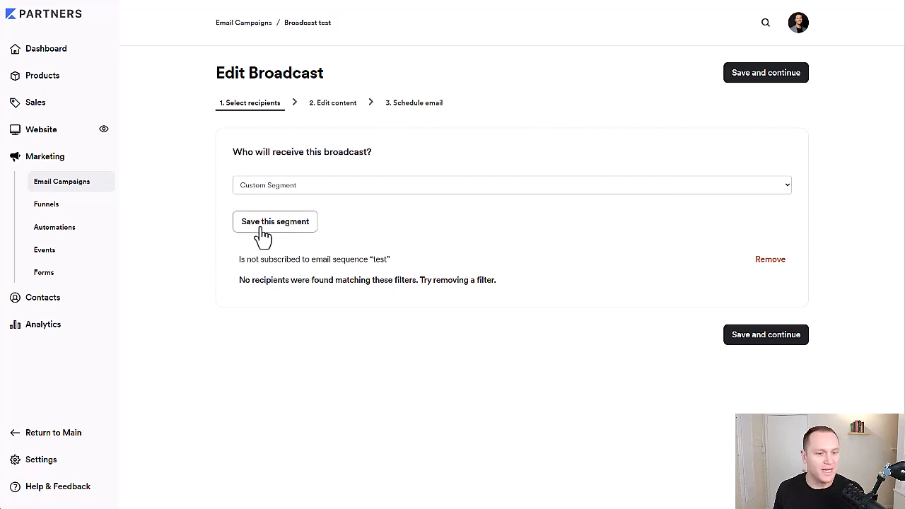
click(766, 72)
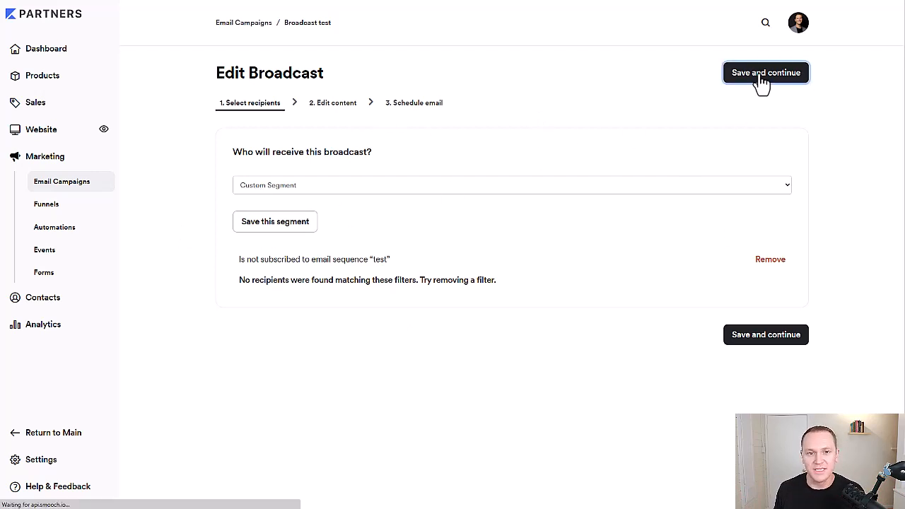
- Advance past the content step toward scheduling, hitting the no-recipient warning
click(766, 72)
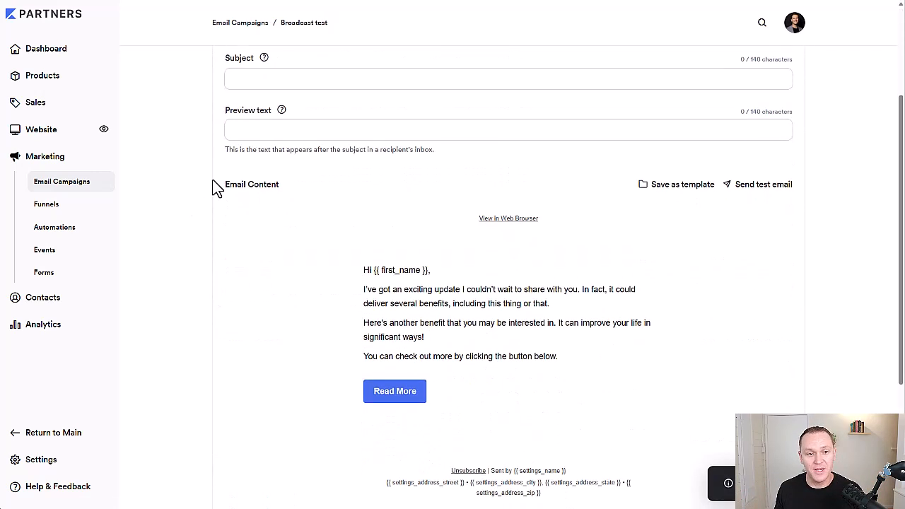
mouse_move(509, 270)
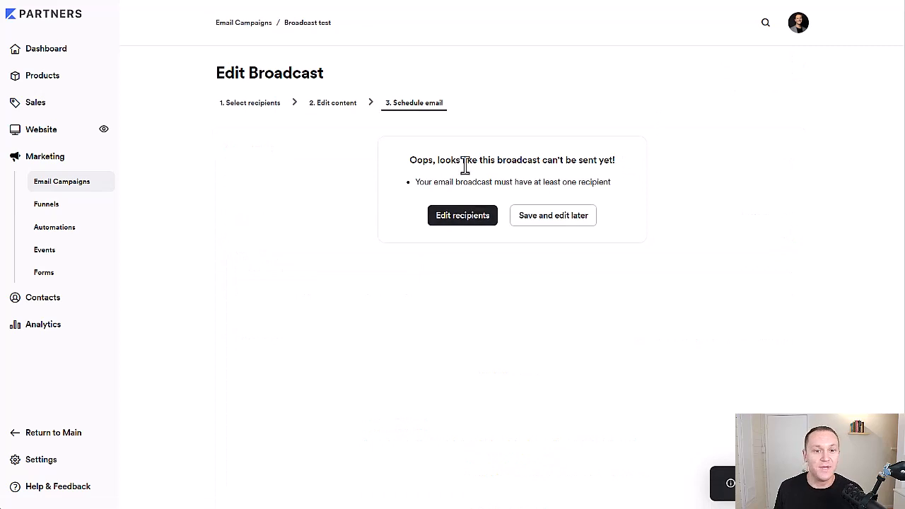
mouse_move(338, 181)
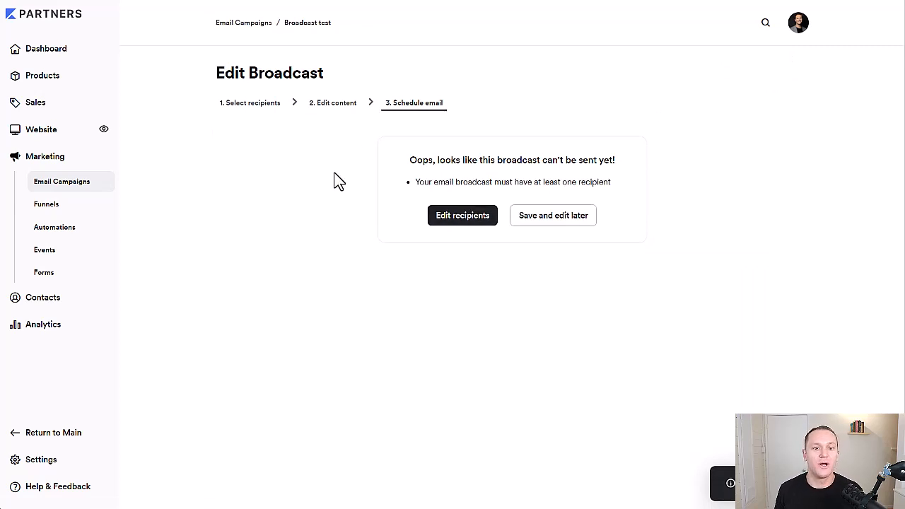